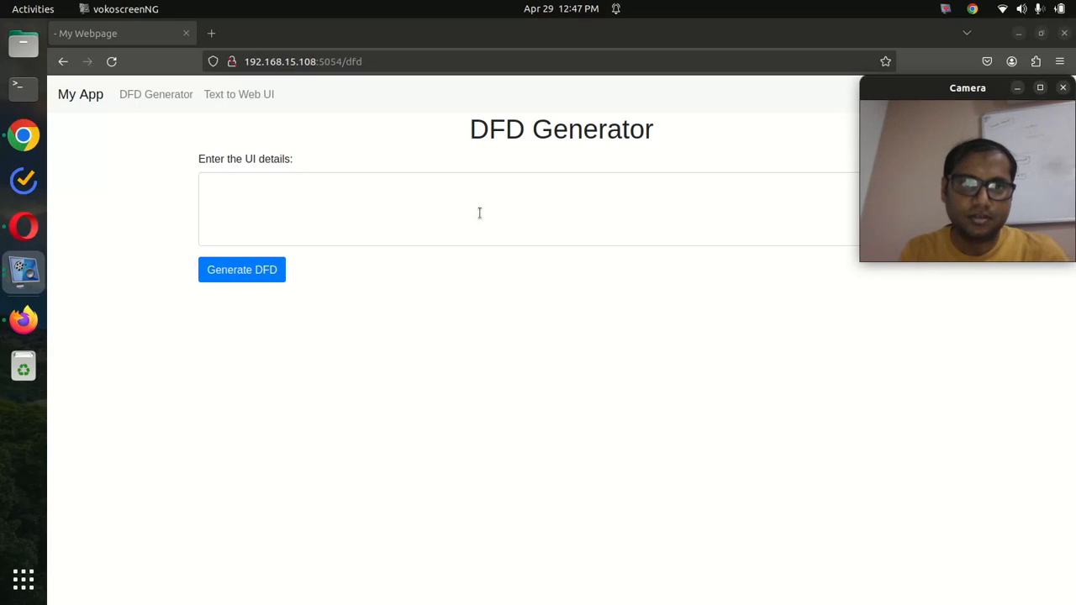
pyautogui.moveTo(458, 259)
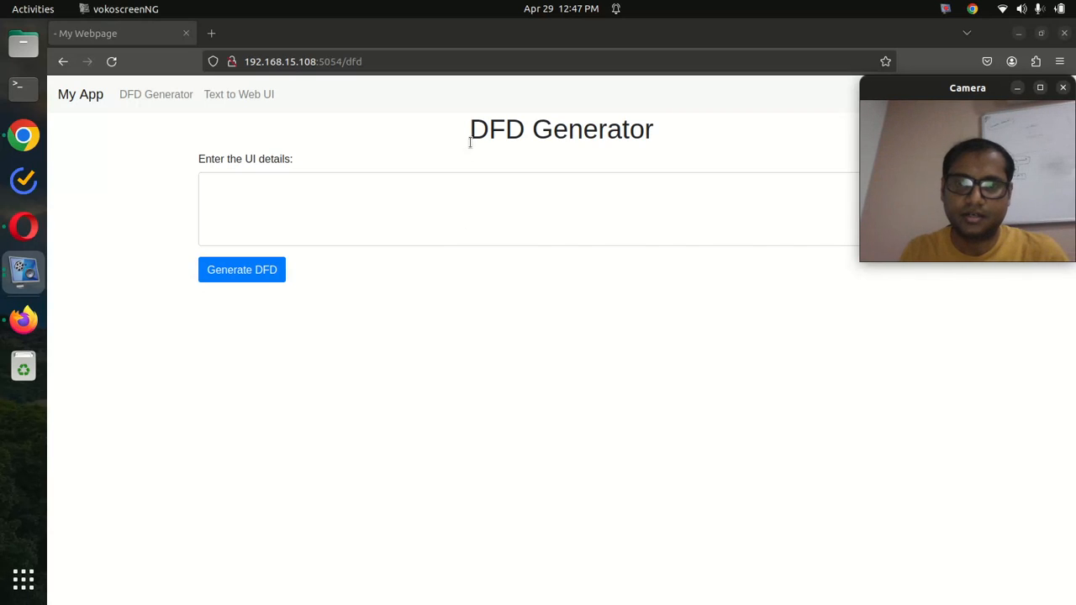
# Enter the description 'create a login process flow chart for ecommerce' in the UI details box.
pyautogui.click(386, 194)
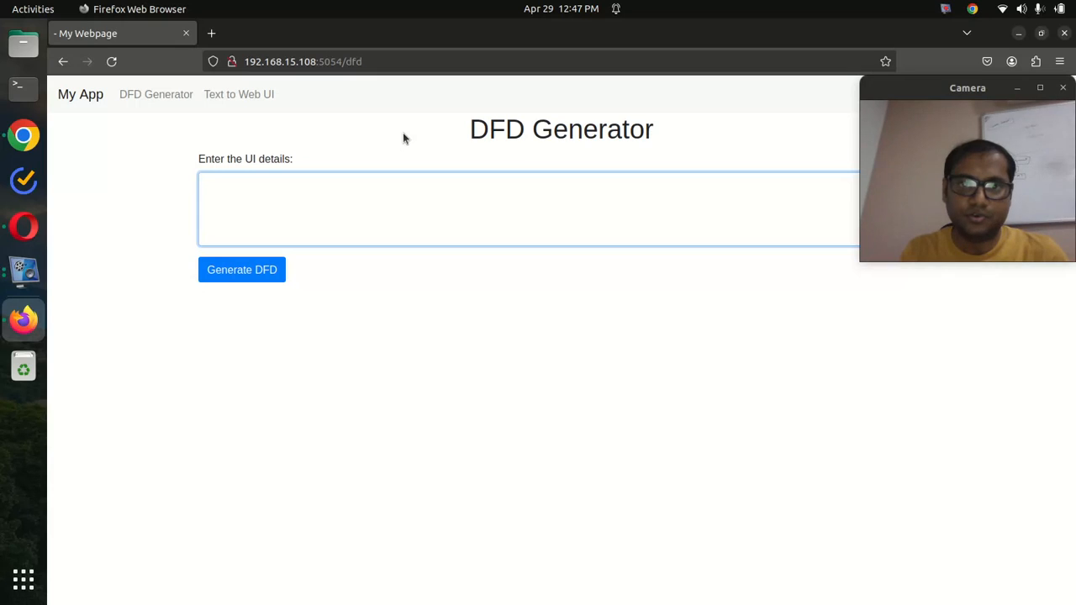
pyautogui.moveTo(462, 177)
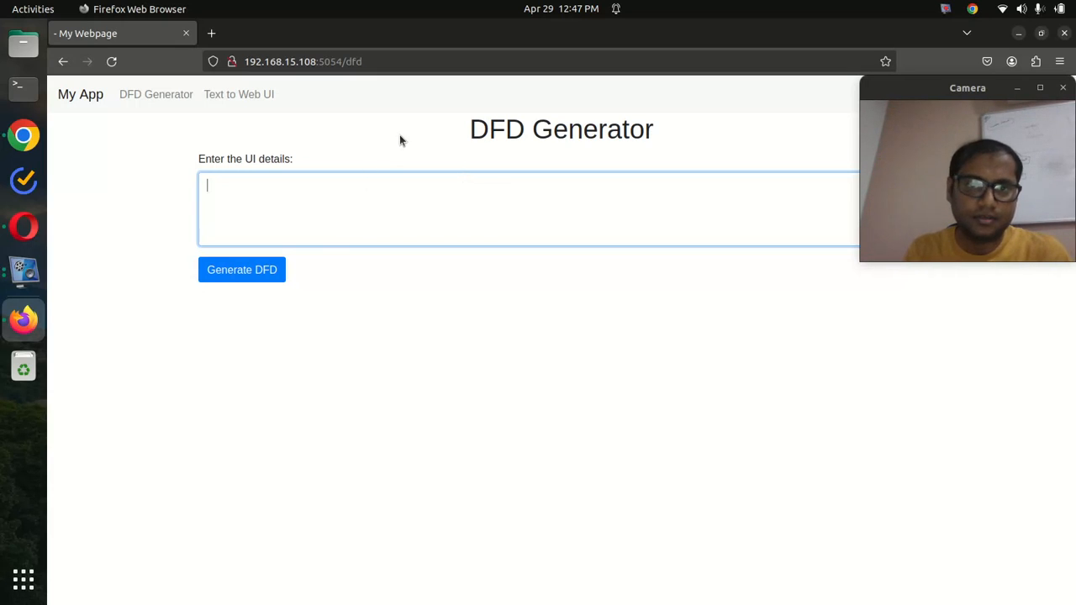
pyautogui.write('create a')
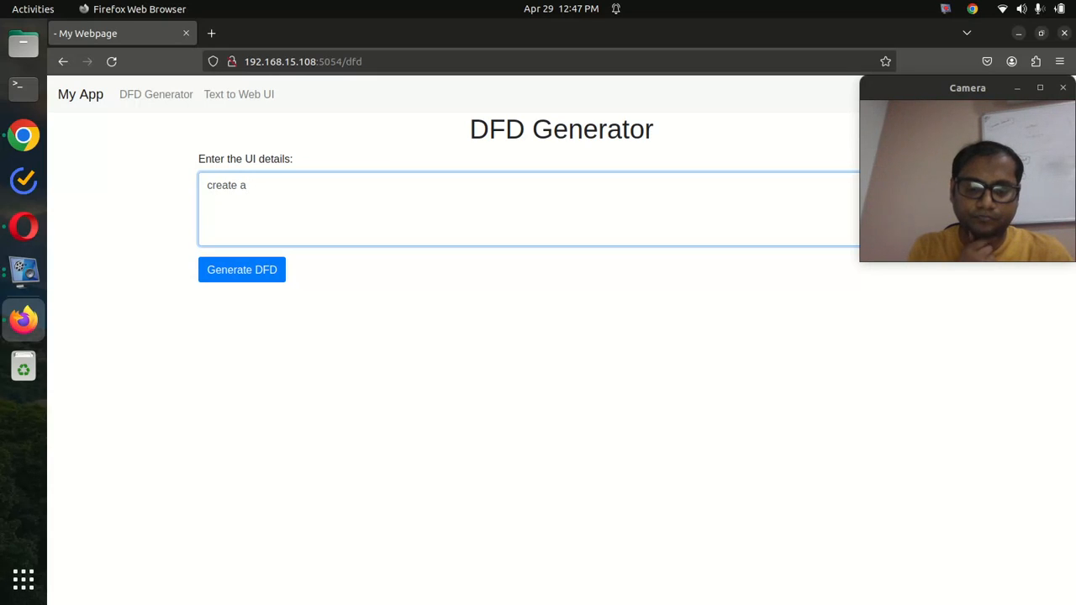
pyautogui.write('e')
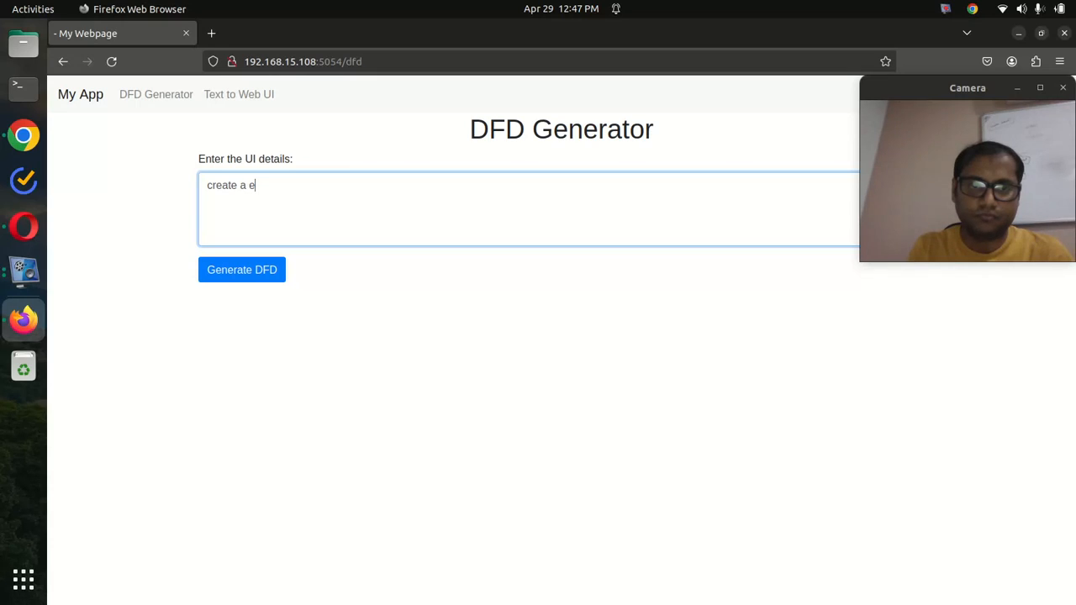
pyautogui.write('login')
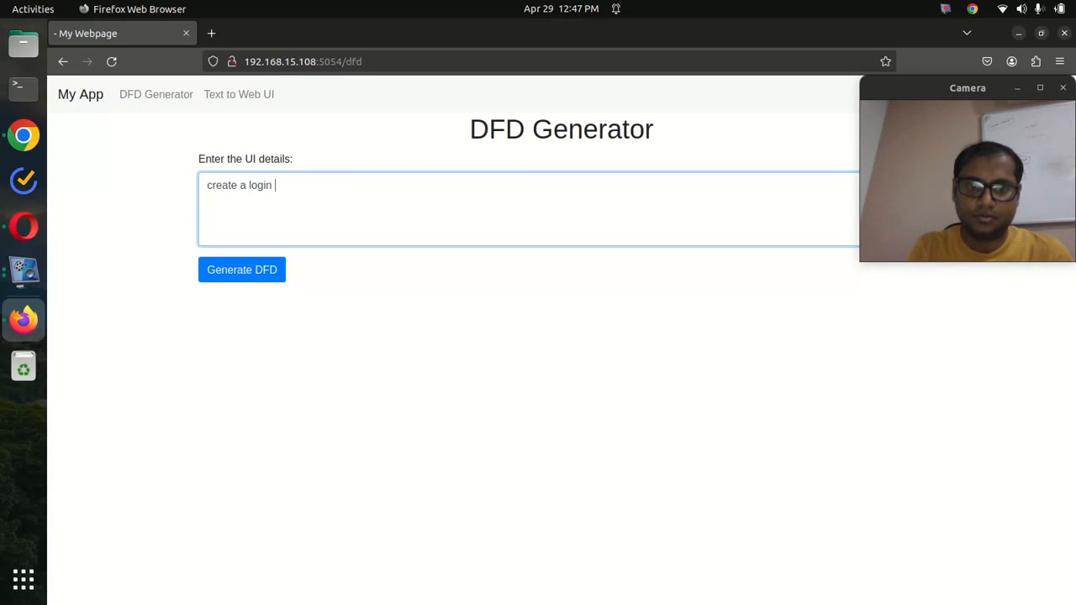
pyautogui.write('process flow c')
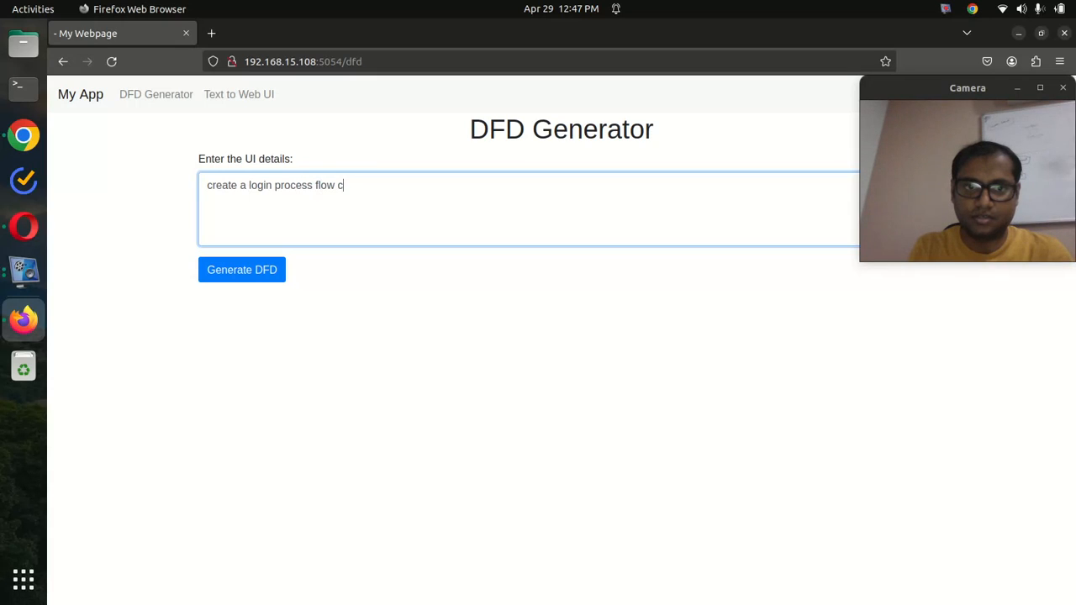
pyautogui.write('hart for')
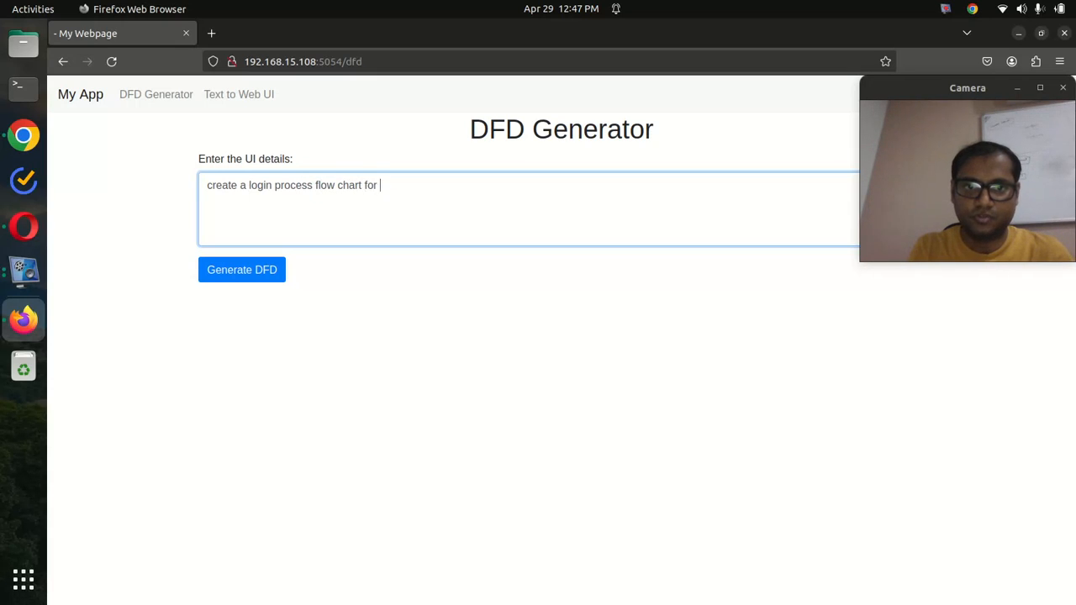
pyautogui.write('ecommerce')
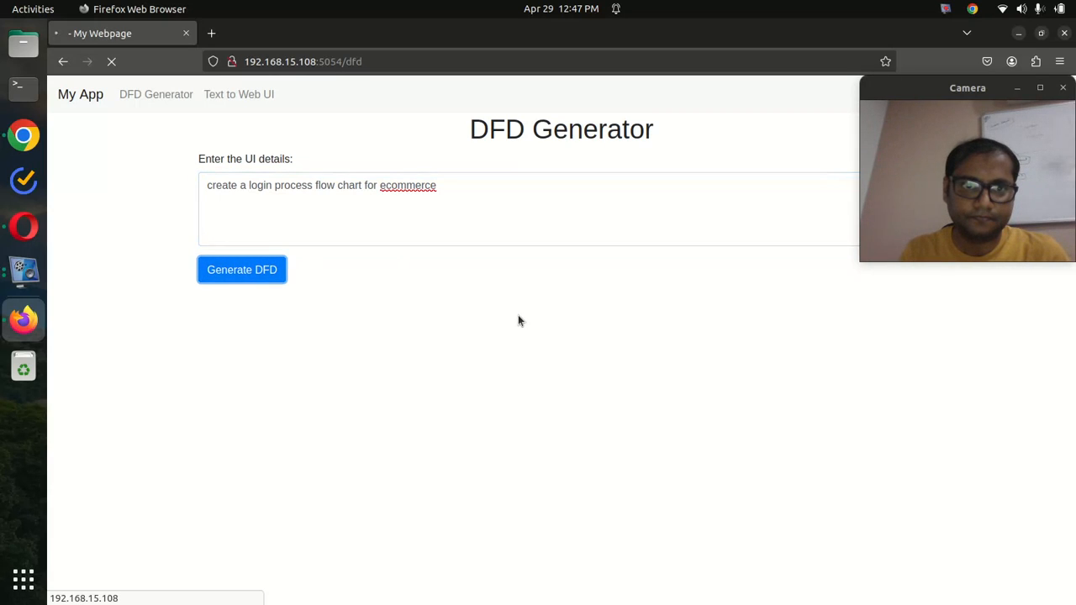
# Generate the ecommerce login DFD and scroll through it down to Account Locked and End.
pyautogui.click(241, 270)
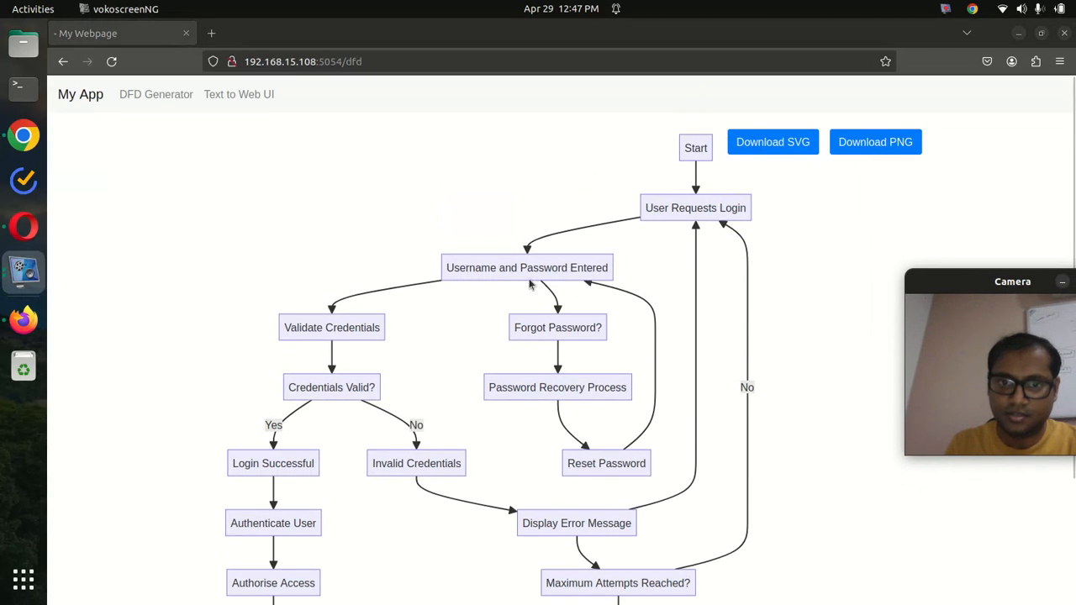
pyautogui.moveTo(341, 345)
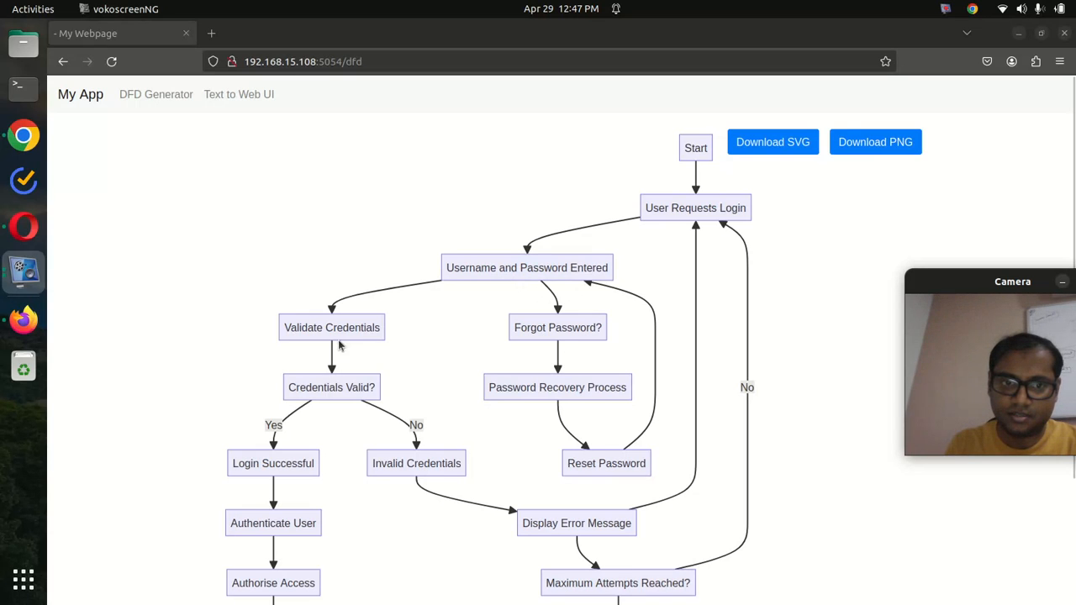
pyautogui.moveTo(516, 403)
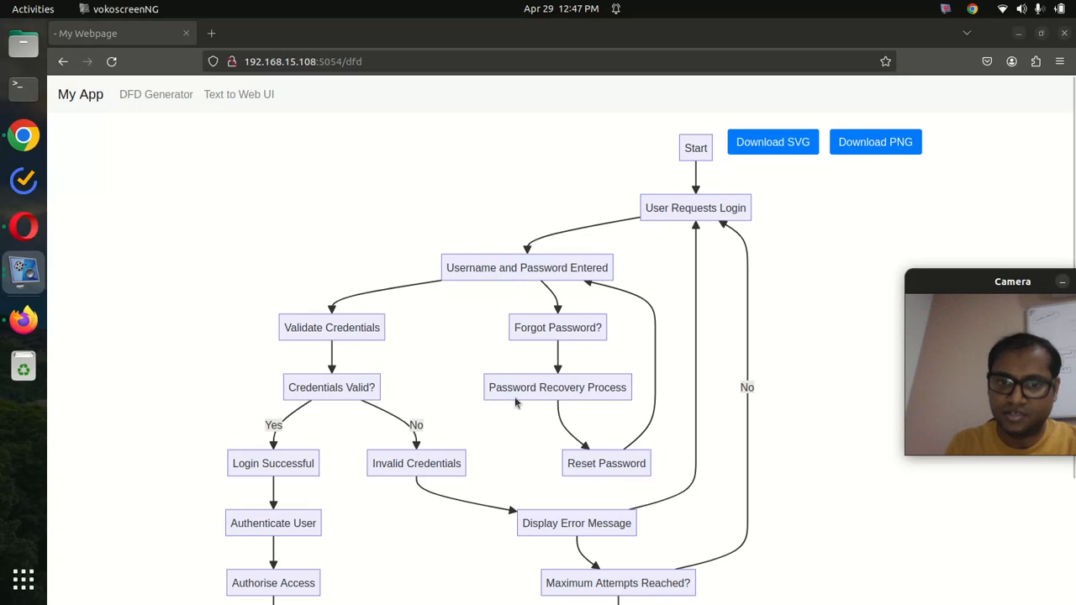
pyautogui.scroll(-3)
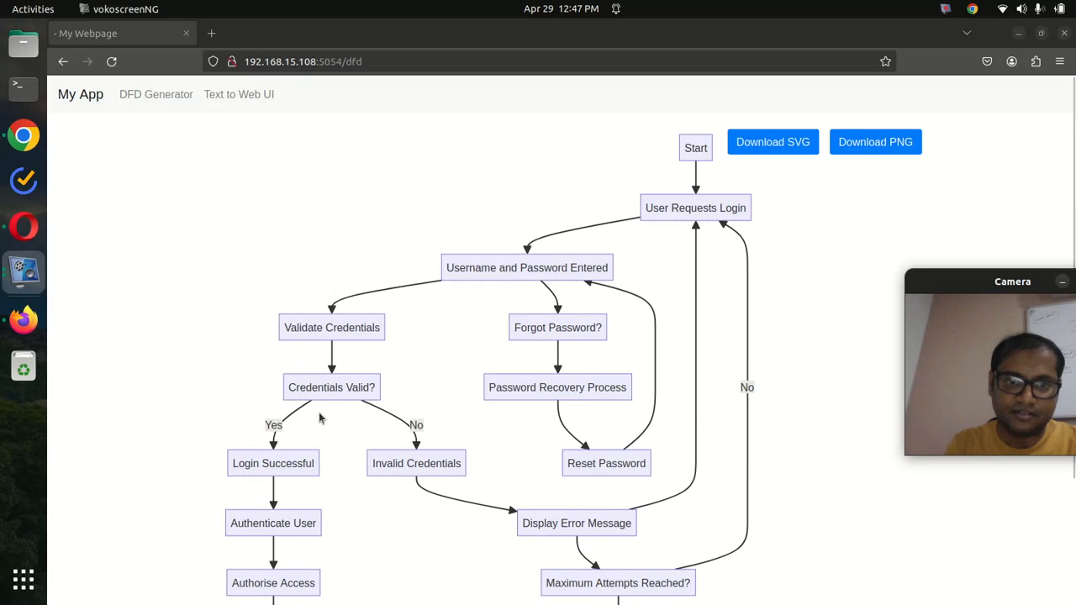
pyautogui.scroll(-3)
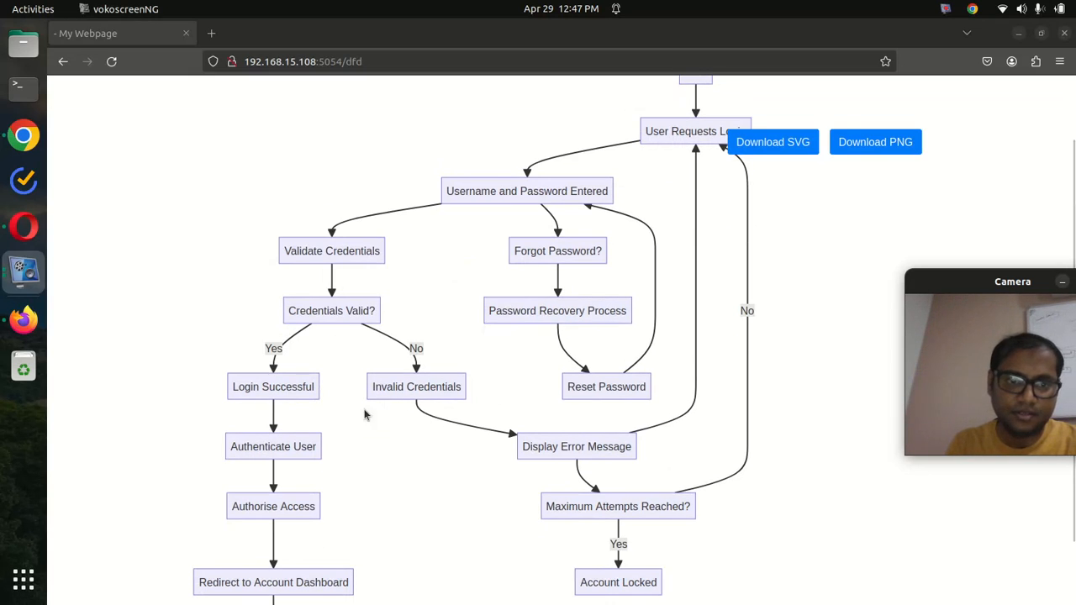
pyautogui.scroll(-3)
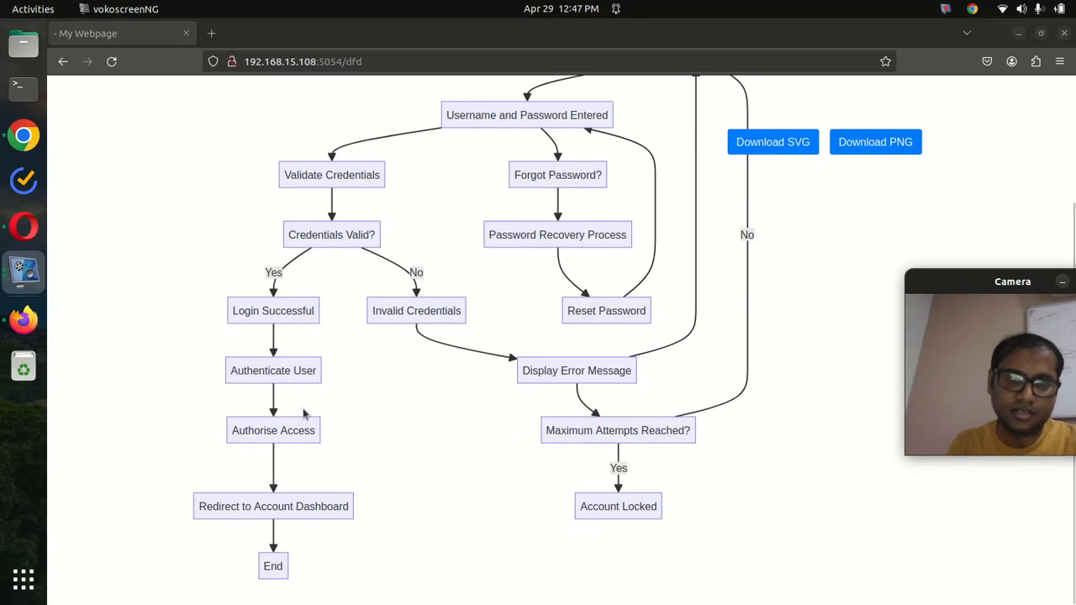
pyautogui.moveTo(280, 500)
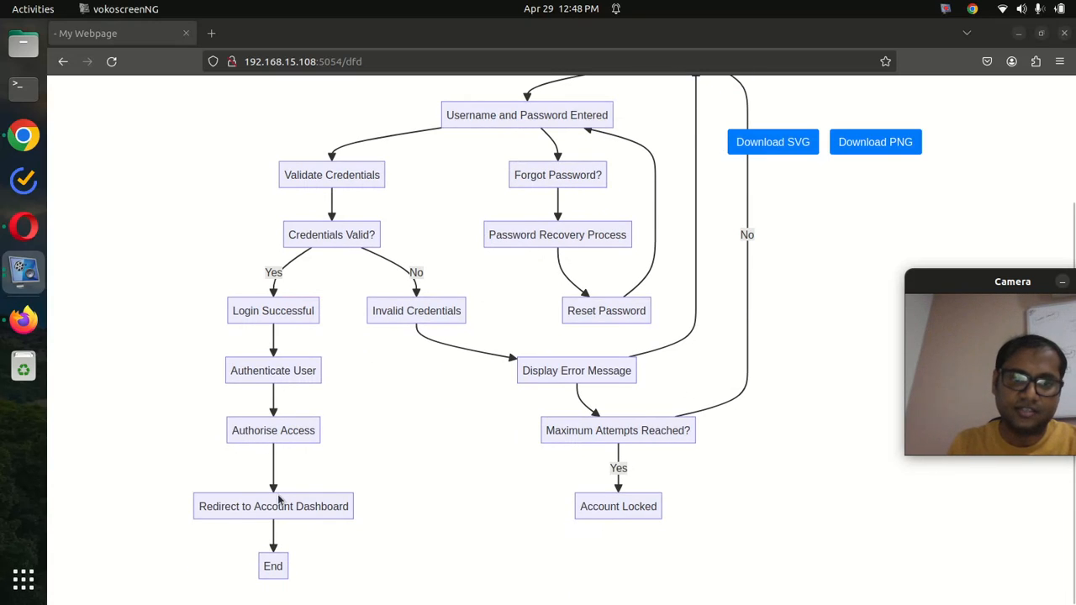
pyautogui.moveTo(563, 503)
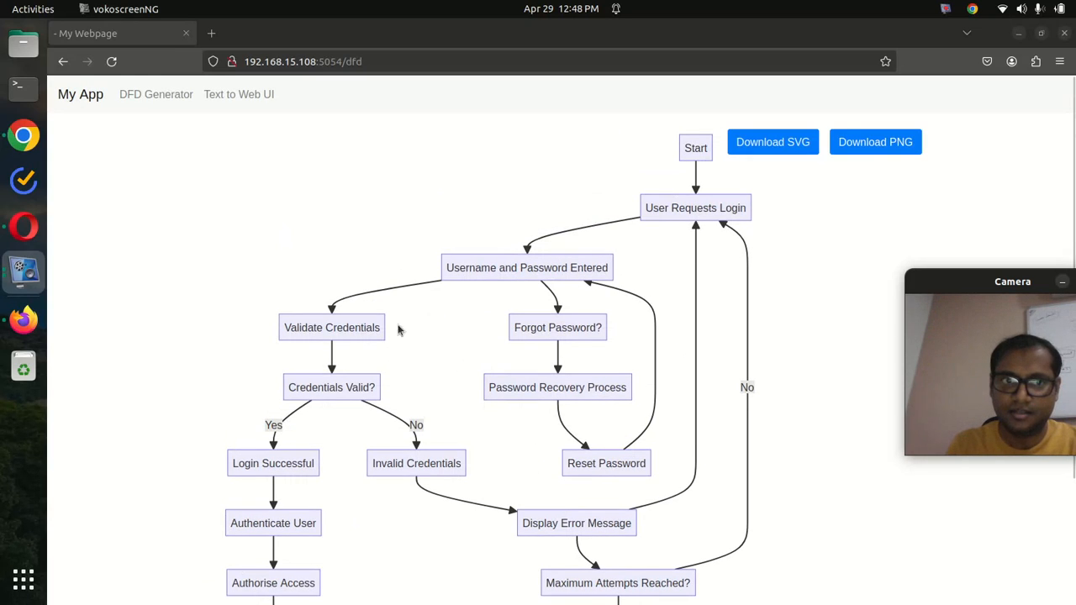
pyautogui.moveTo(445, 311)
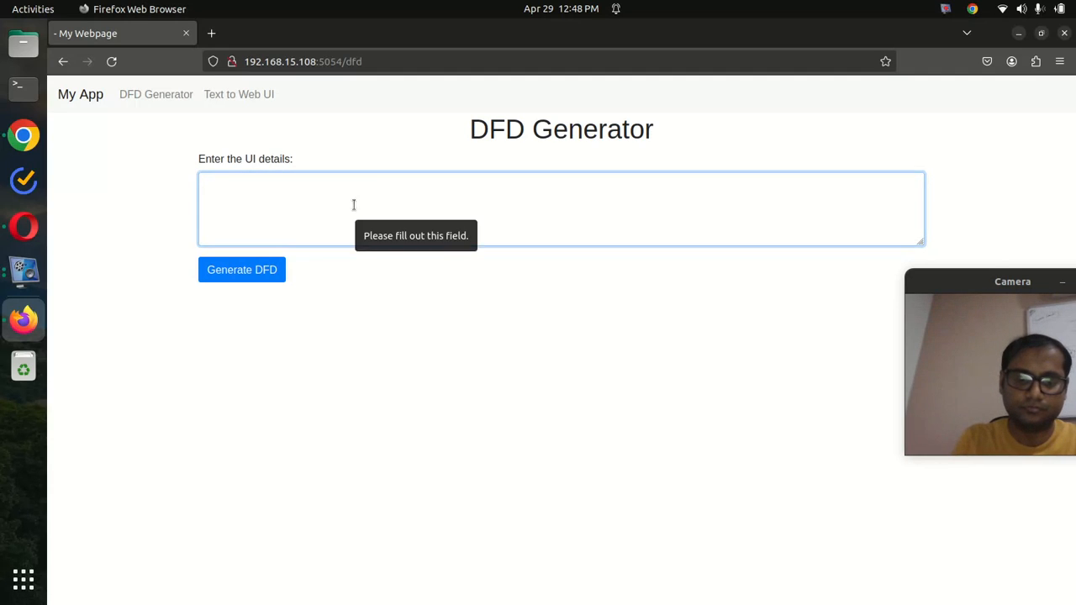
# Type 'create a flow chart for ecommerce buying experience', correcting ecommerce to 'eCommerce'.
pyautogui.write('create a flow chart for')
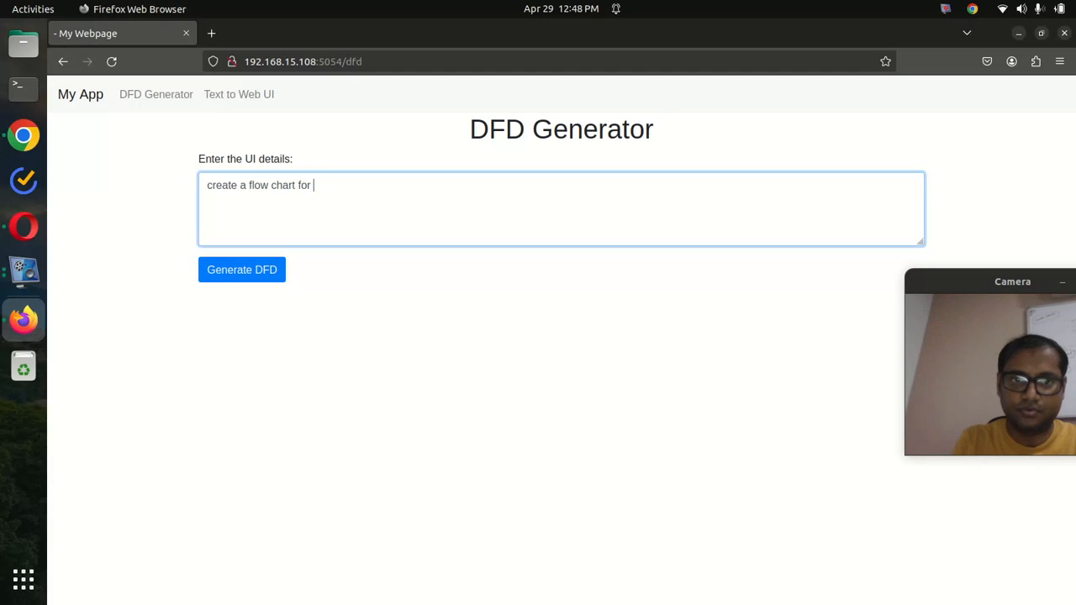
pyautogui.write('ecommerce')
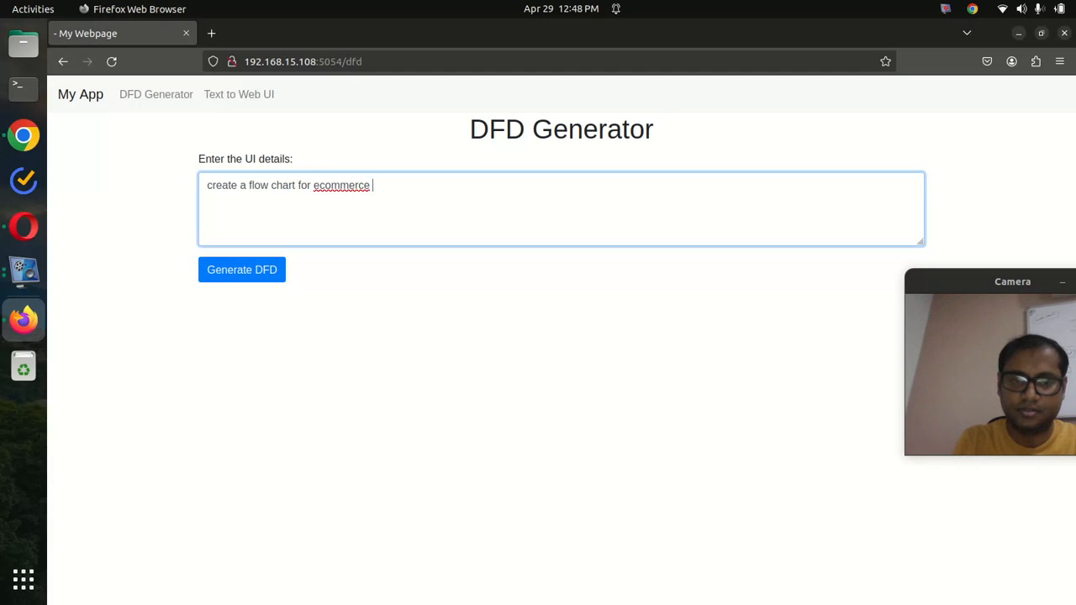
pyautogui.write('buying expe')
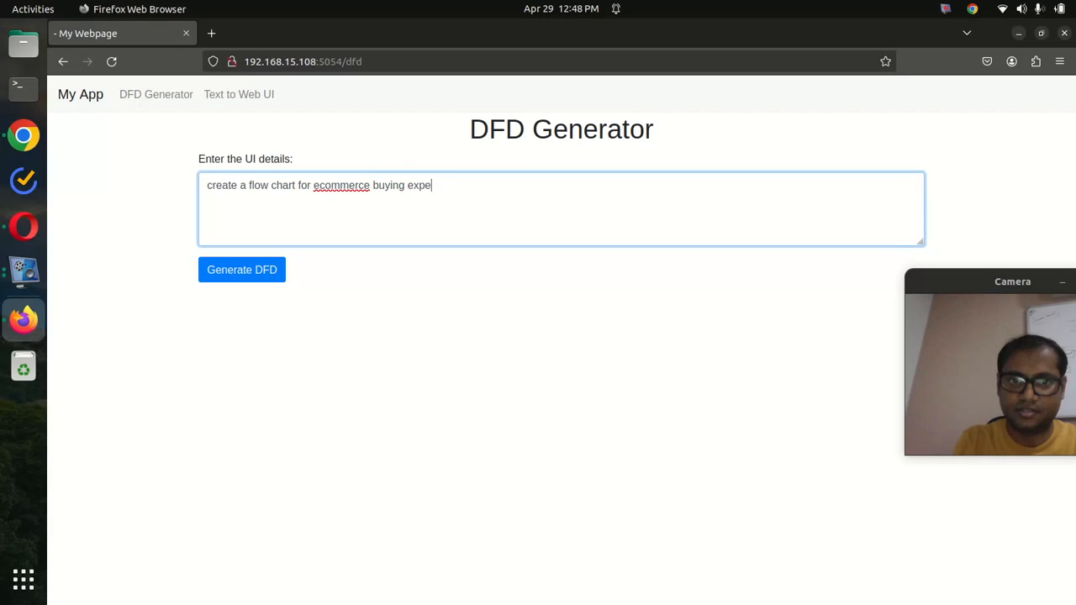
pyautogui.write('rince')
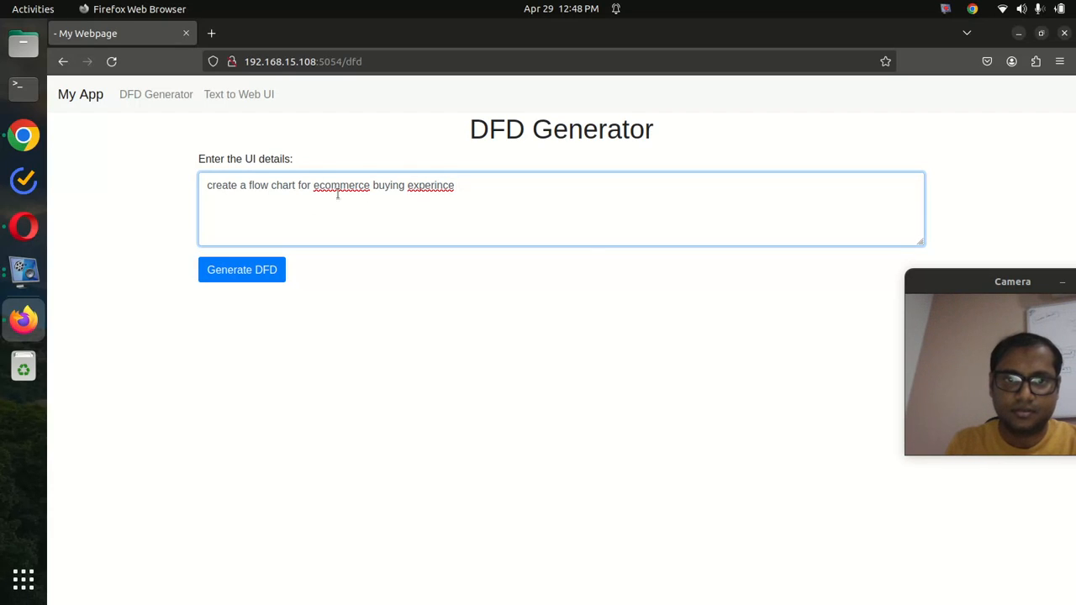
pyautogui.rightClick(341, 185)
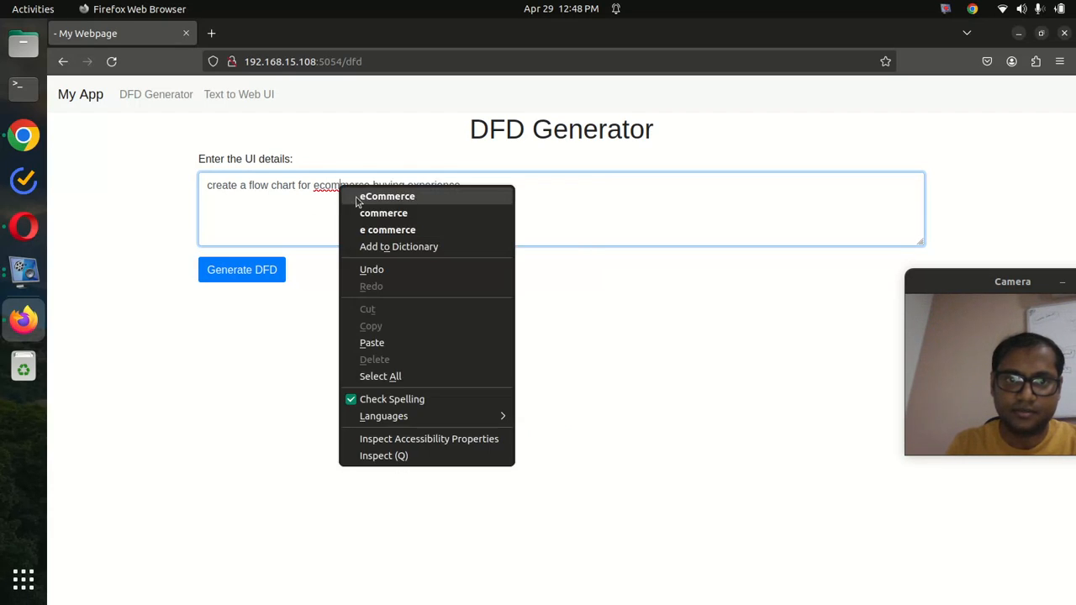
pyautogui.click(387, 196)
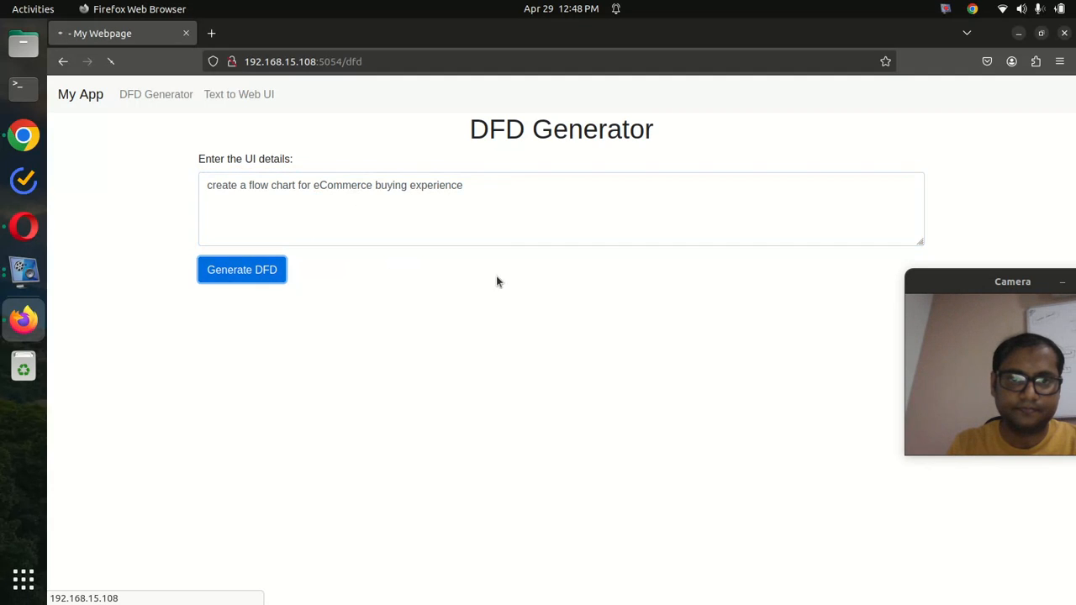
# Generate the eCommerce buying flowchart and scroll through it from Start to Order Tracking.
pyautogui.click(241, 269)
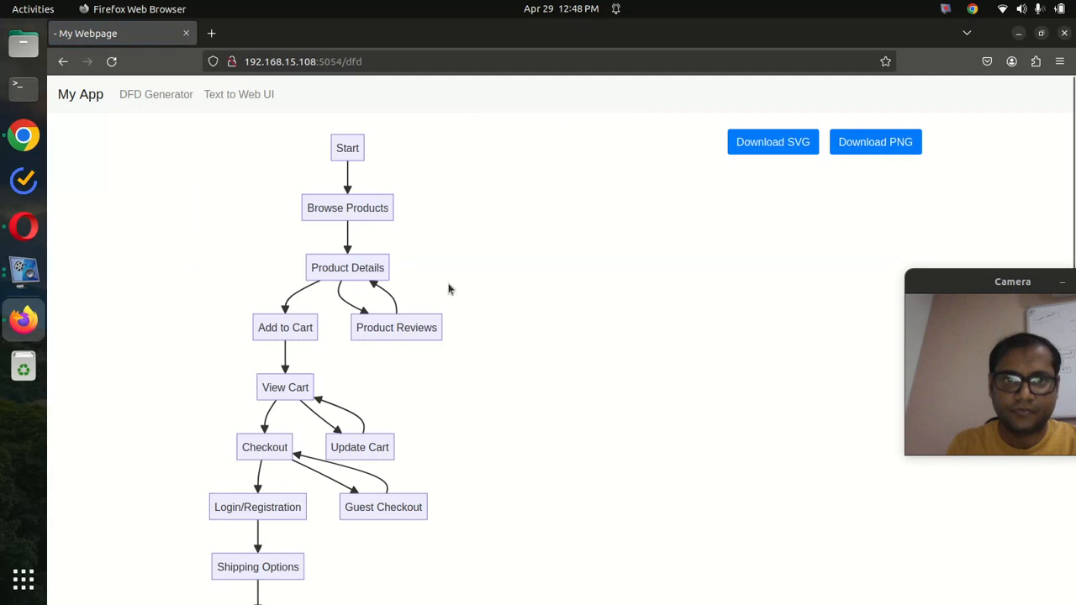
pyautogui.moveTo(427, 233)
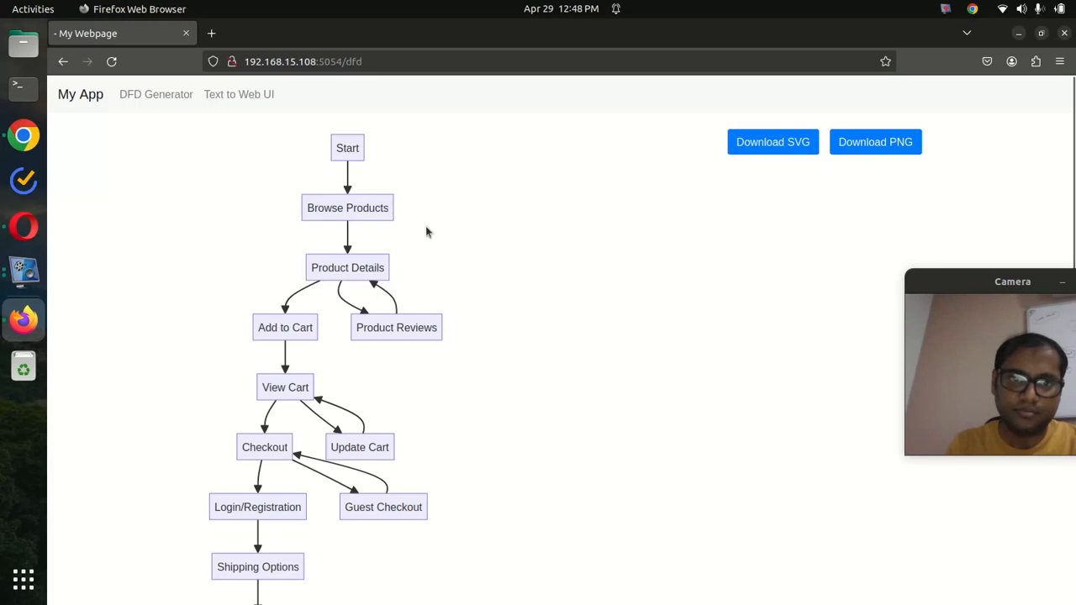
pyautogui.scroll(-3)
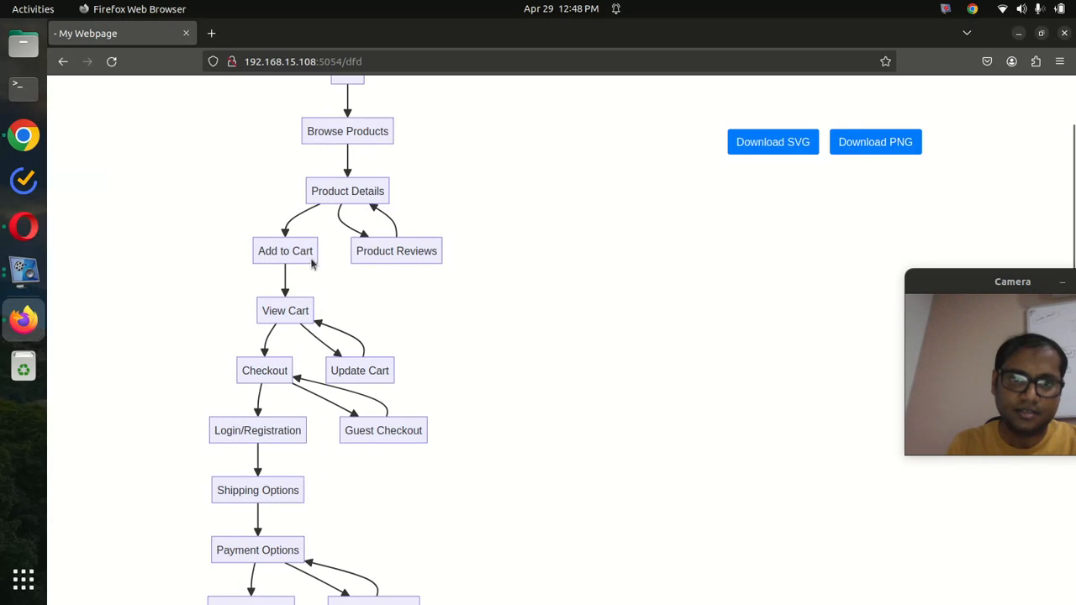
pyautogui.moveTo(264, 370)
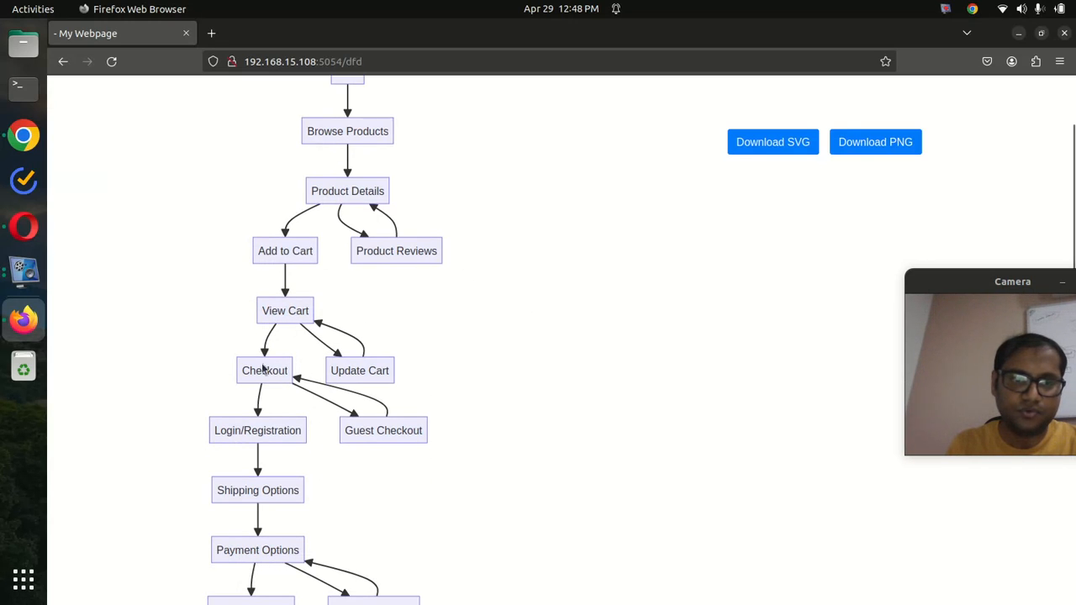
pyautogui.scroll(-3)
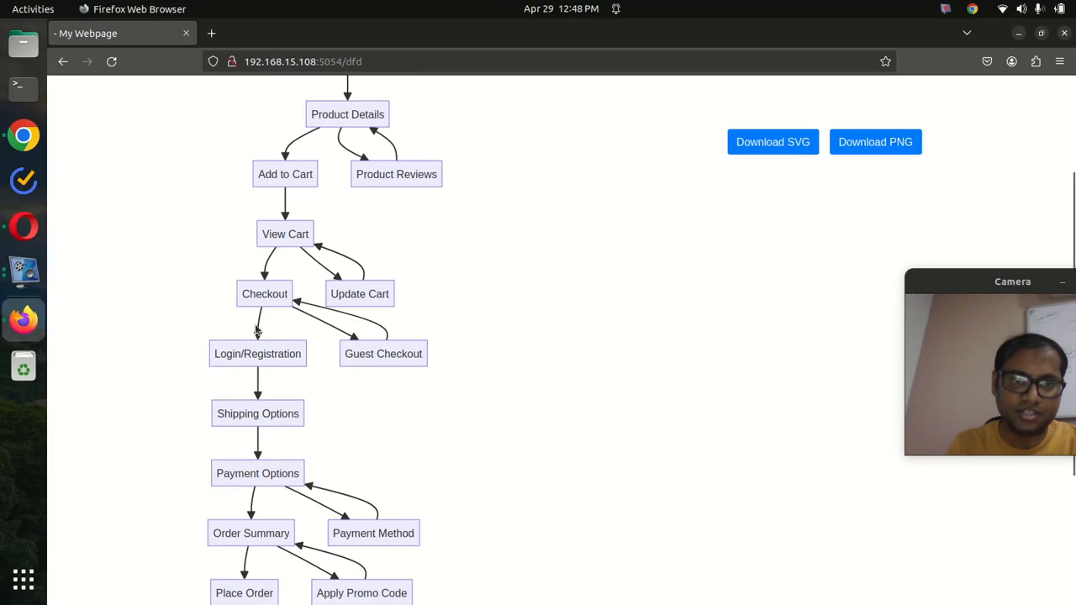
pyautogui.scroll(-3)
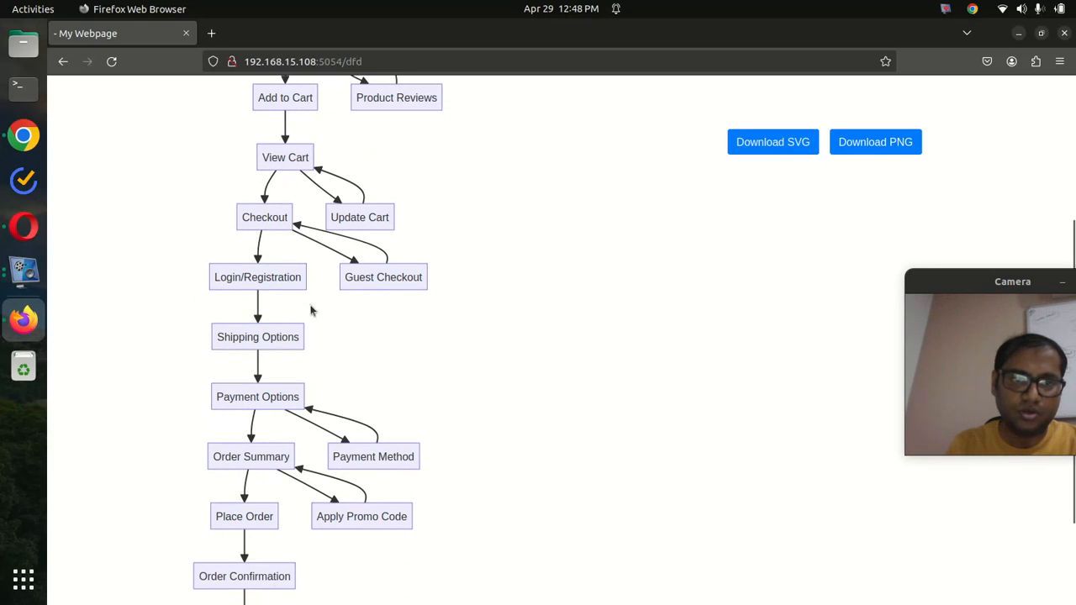
pyautogui.moveTo(307, 412)
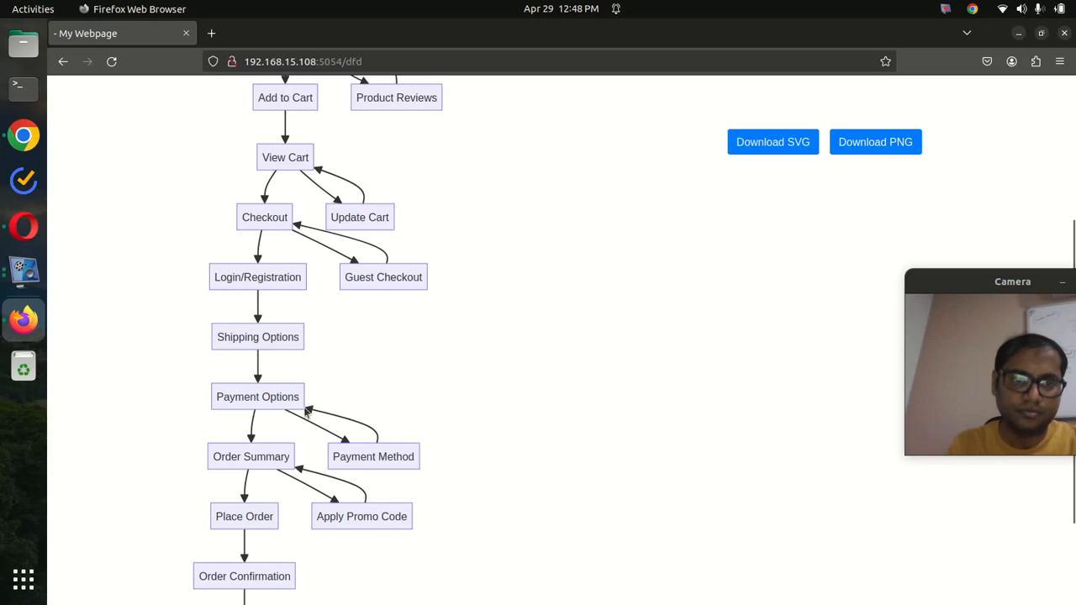
pyautogui.scroll(-3)
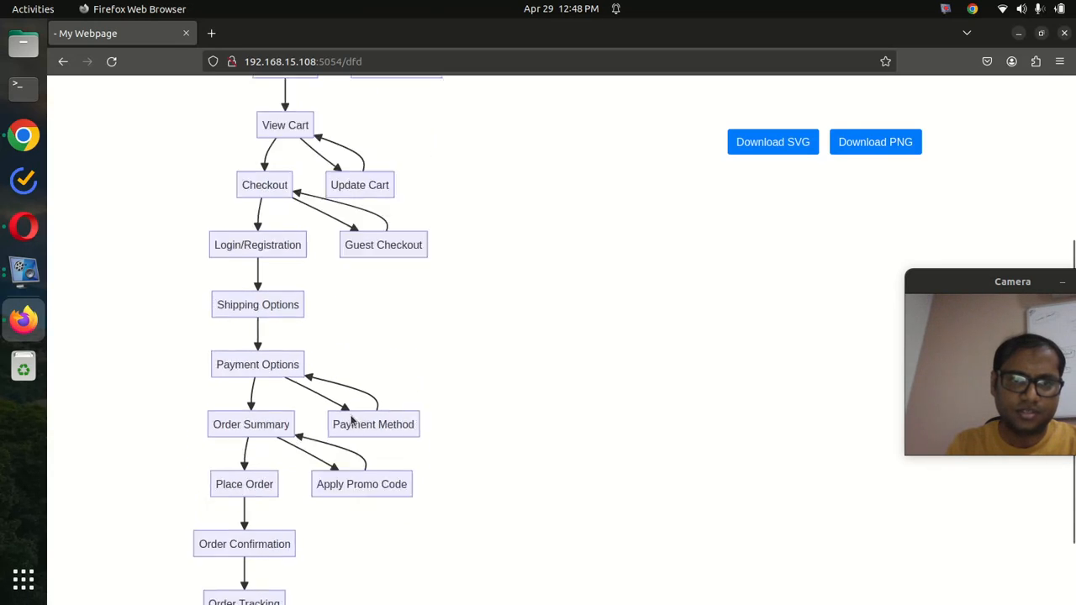
pyautogui.scroll(3)
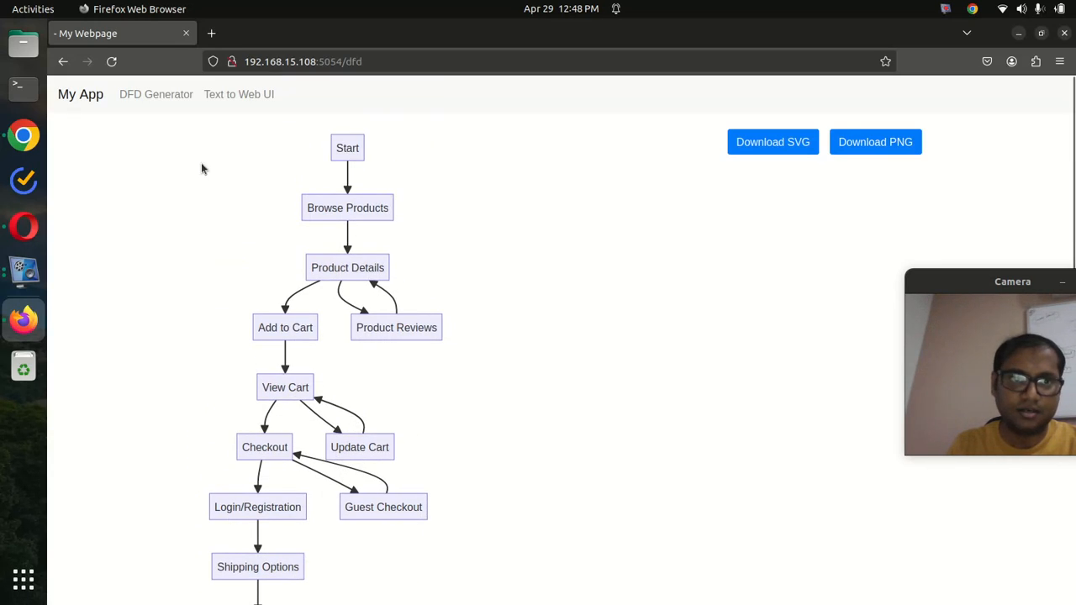
pyautogui.scroll(-3)
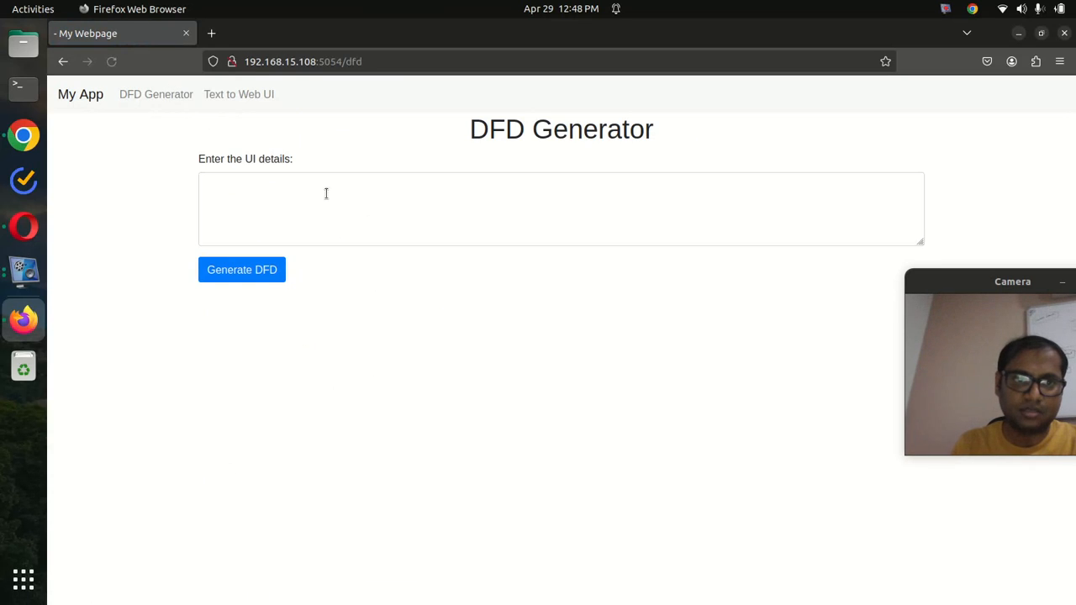
# Describe a login form matching email and password, warning when details don't match, and generate.
pyautogui.click(241, 270)
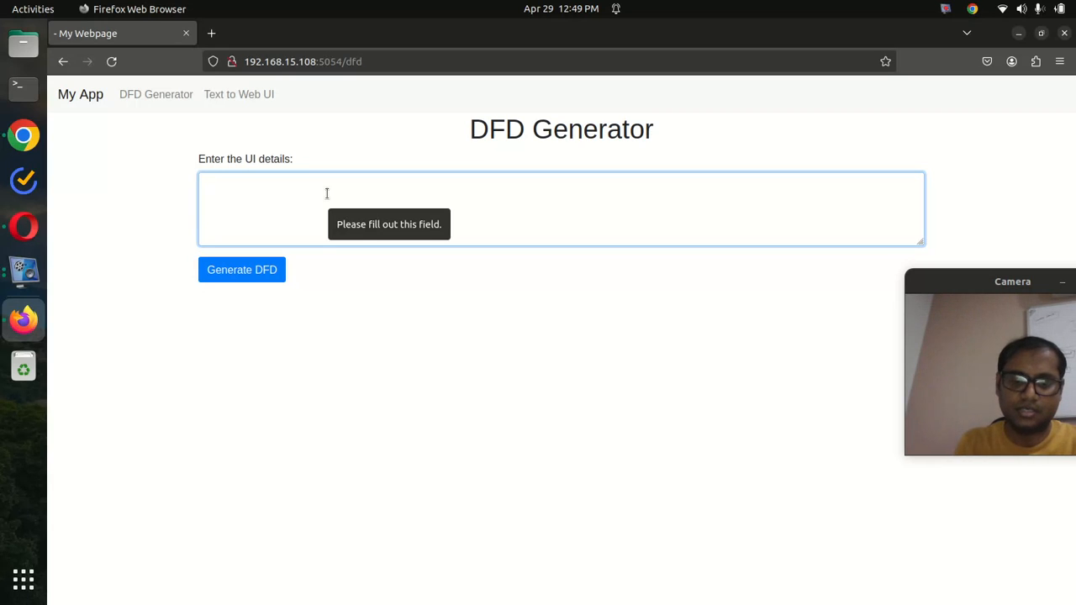
pyautogui.click(336, 202)
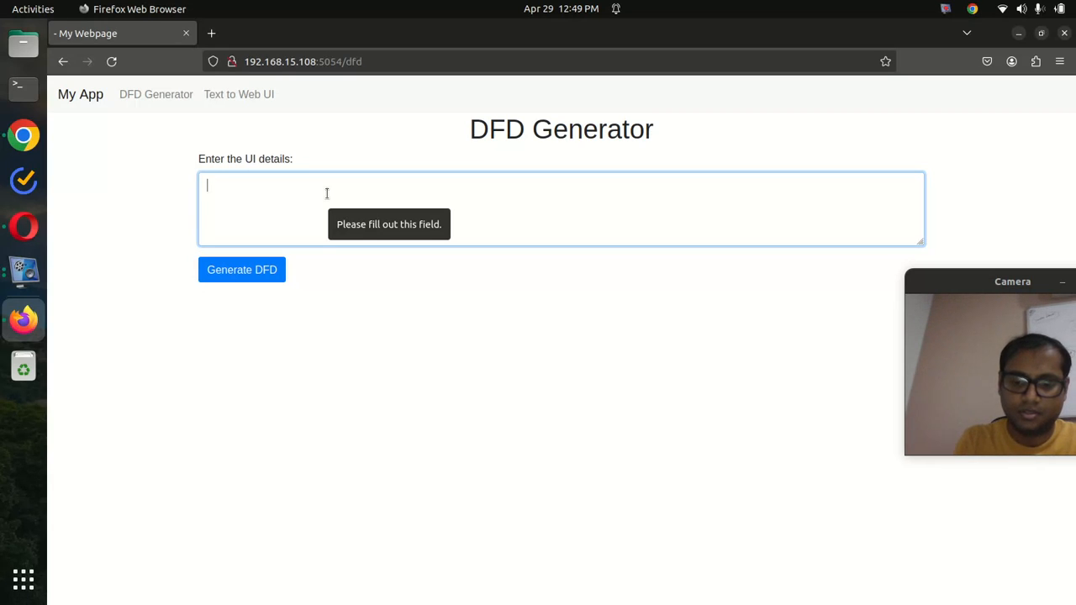
pyautogui.moveTo(389, 153)
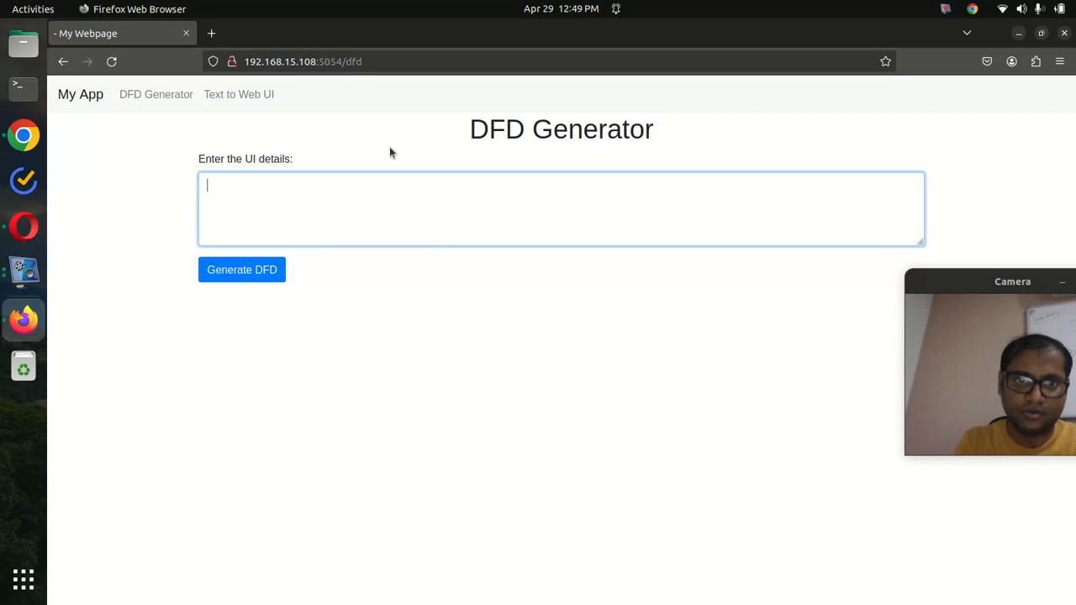
pyautogui.write('open a login')
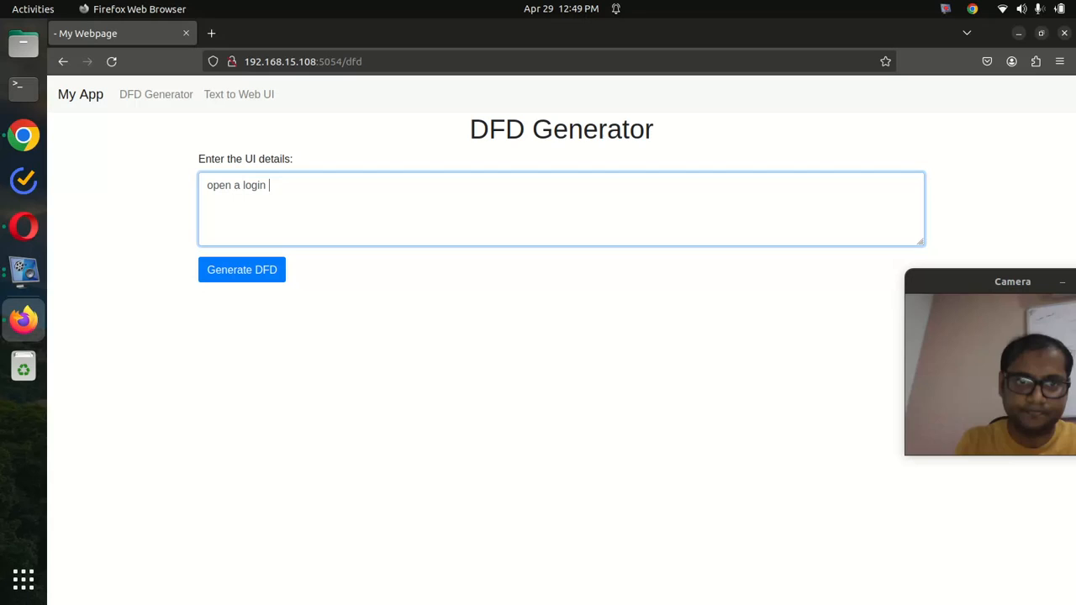
pyautogui.write('form')
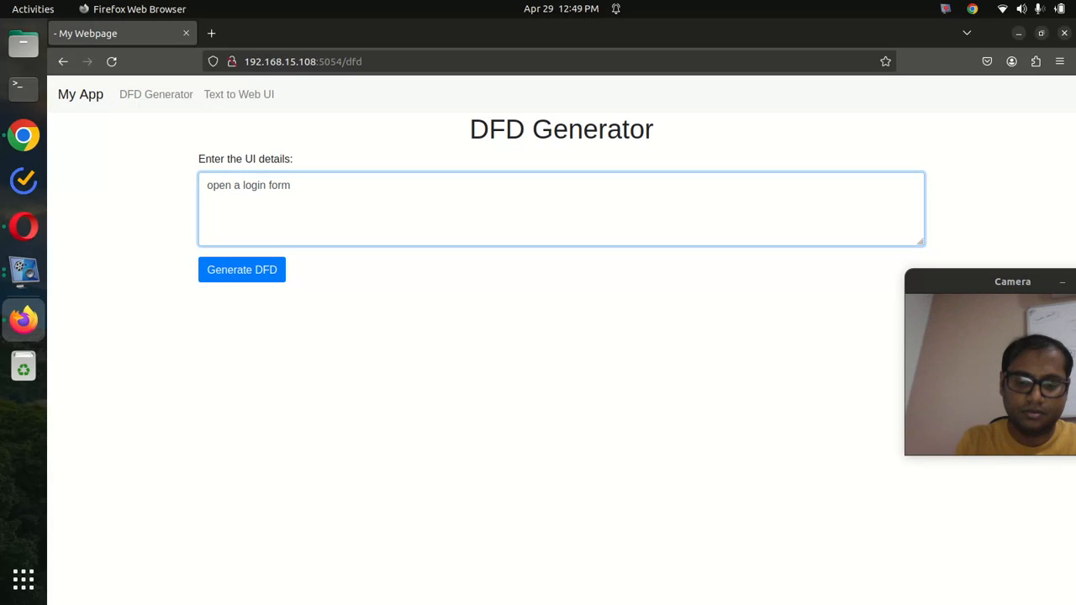
pyautogui.write('enter the email id and passw')
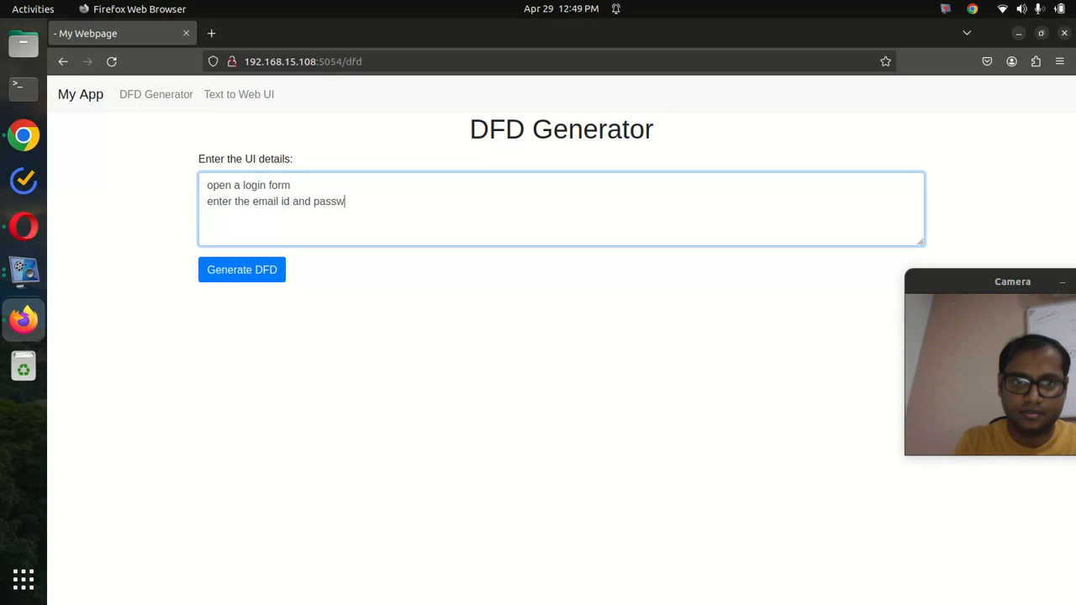
pyautogui.write('rd')
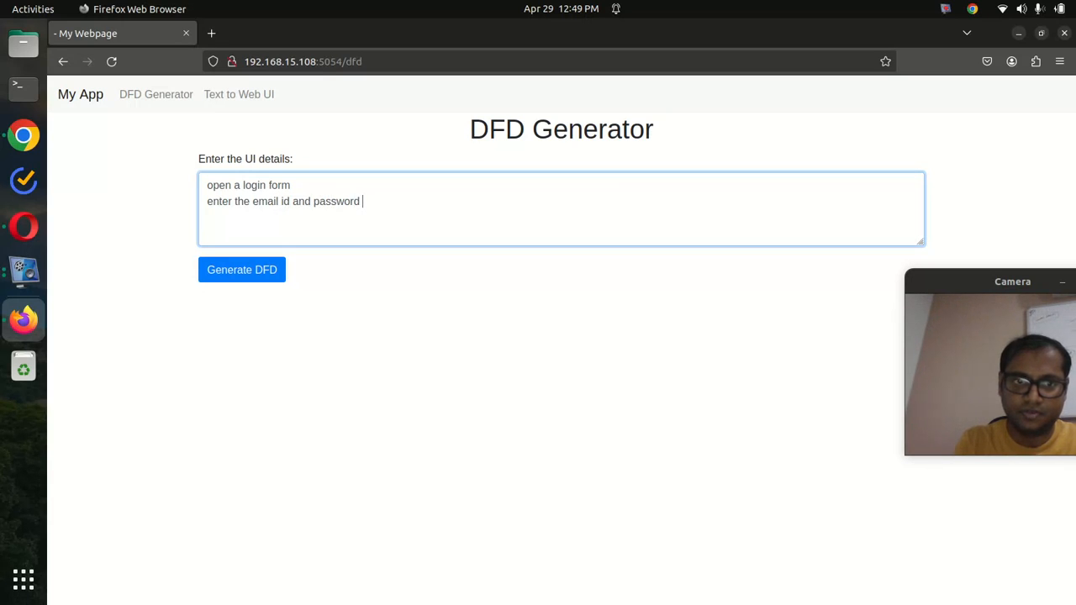
pyautogui.write('if match then succes')
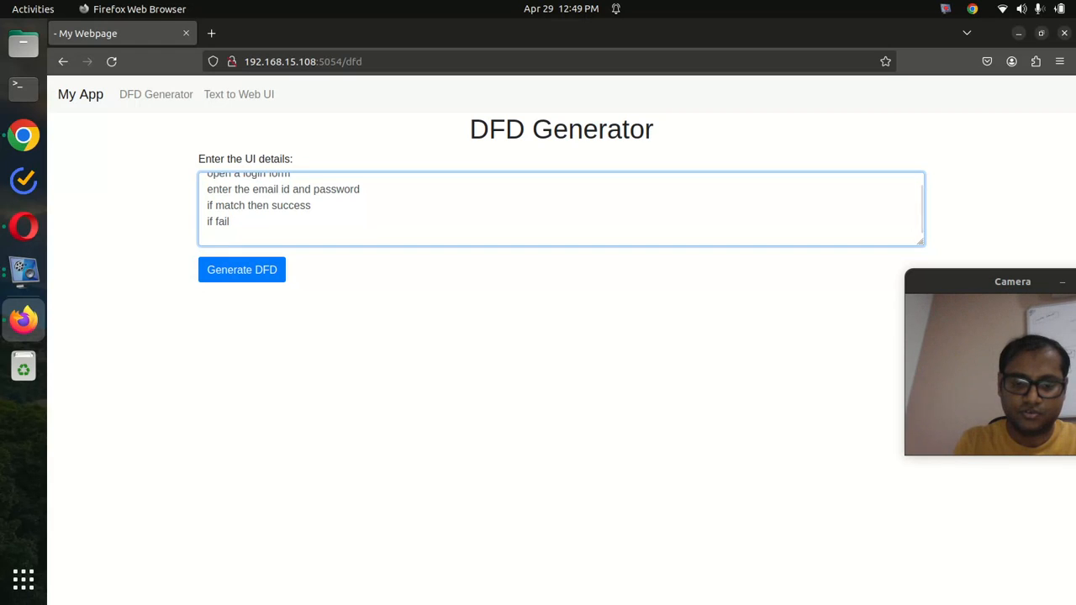
pyautogui.write('show warni')
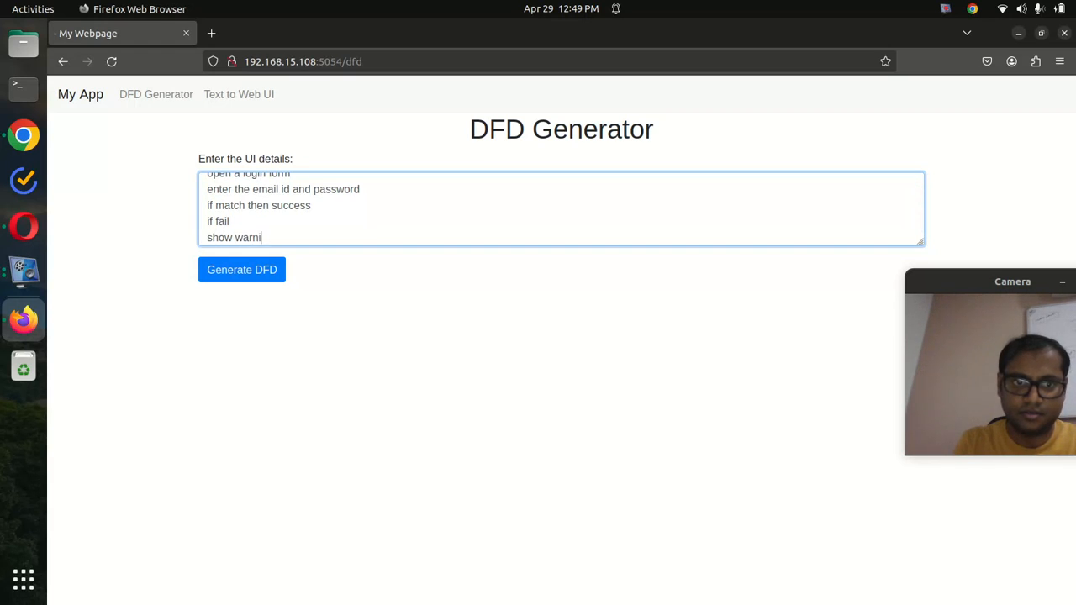
pyautogui.write('ing that d')
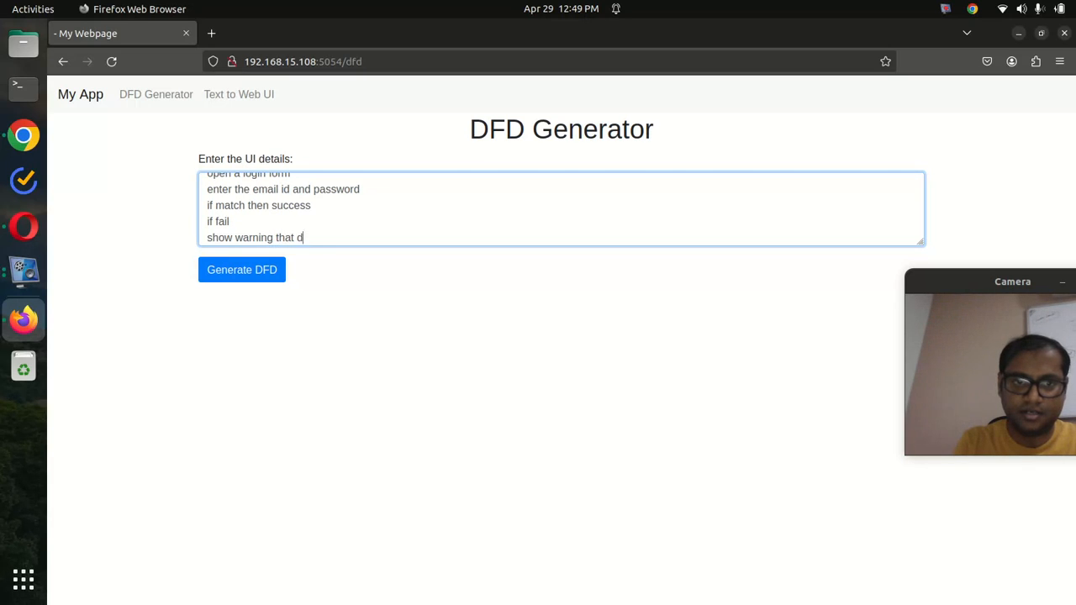
pyautogui.write('etails not match')
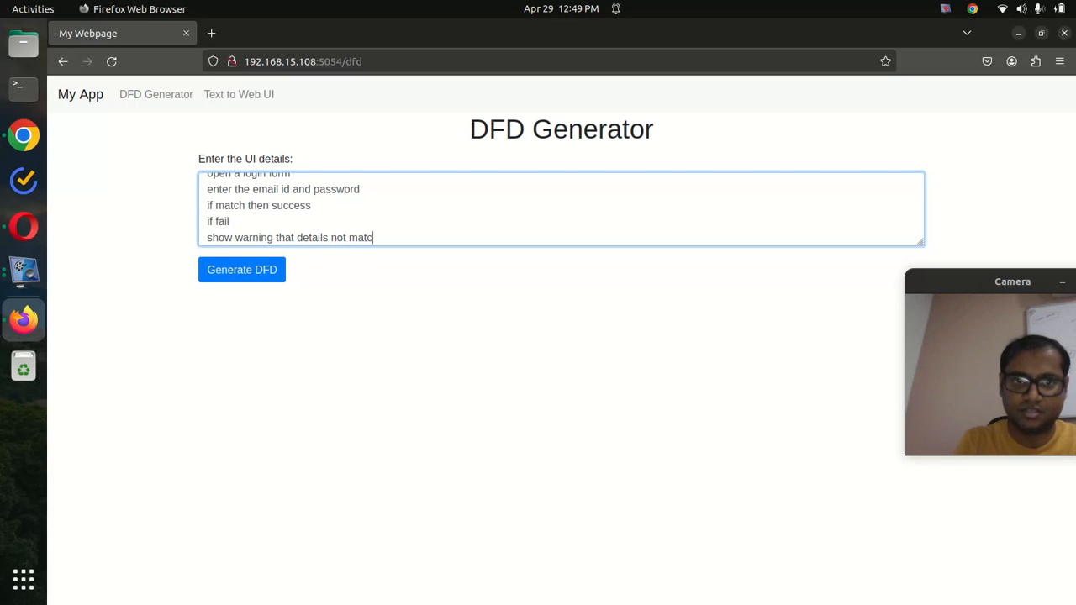
pyautogui.click(241, 270)
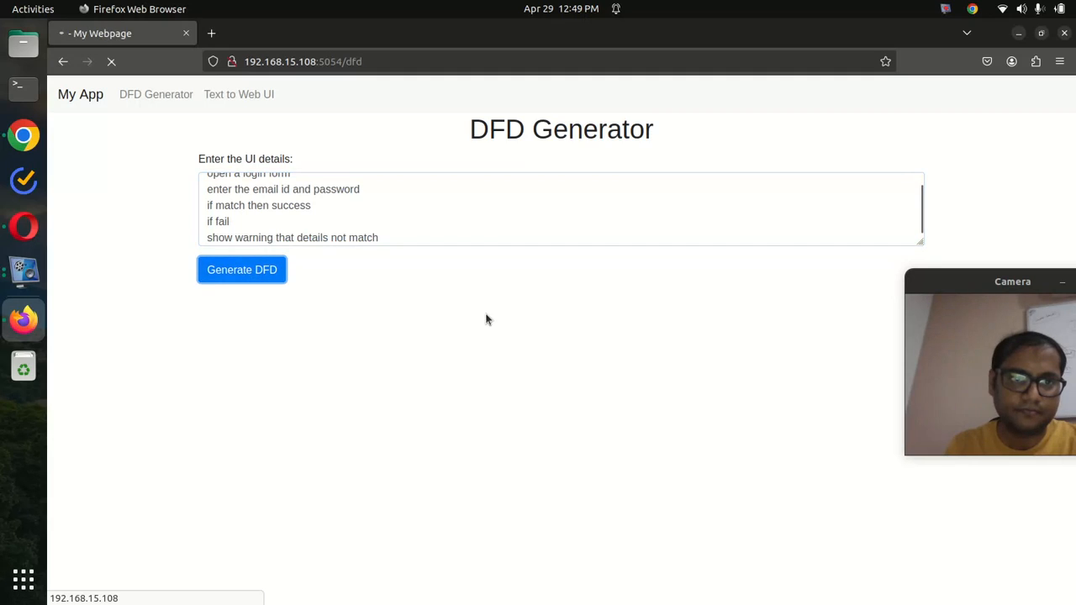
# Render the login-form DFD and scroll to the Verify Credentials branches and End node.
pyautogui.click(241, 270)
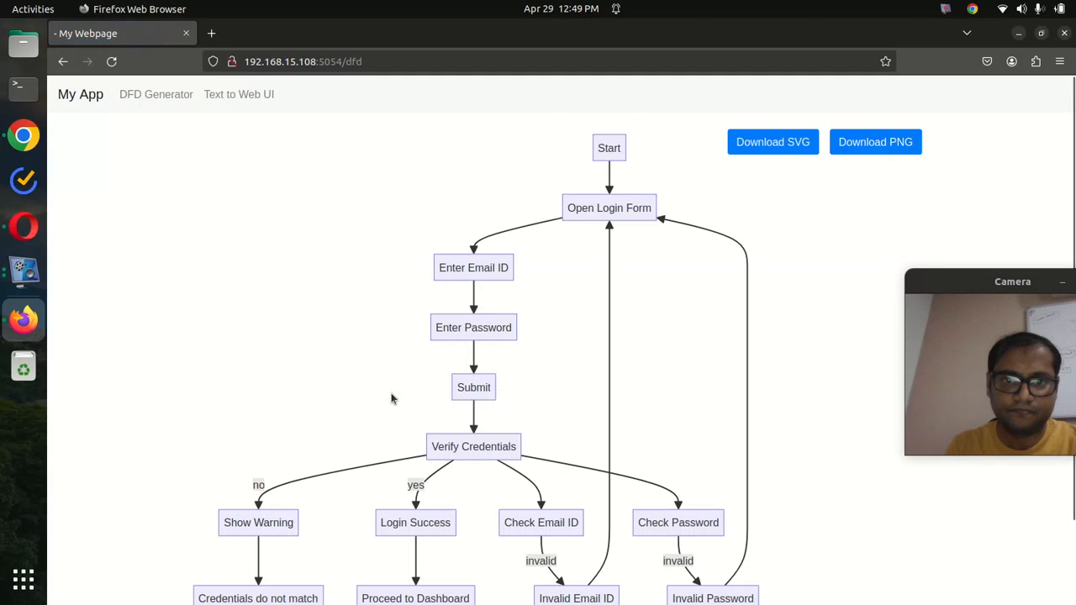
pyautogui.moveTo(648, 223)
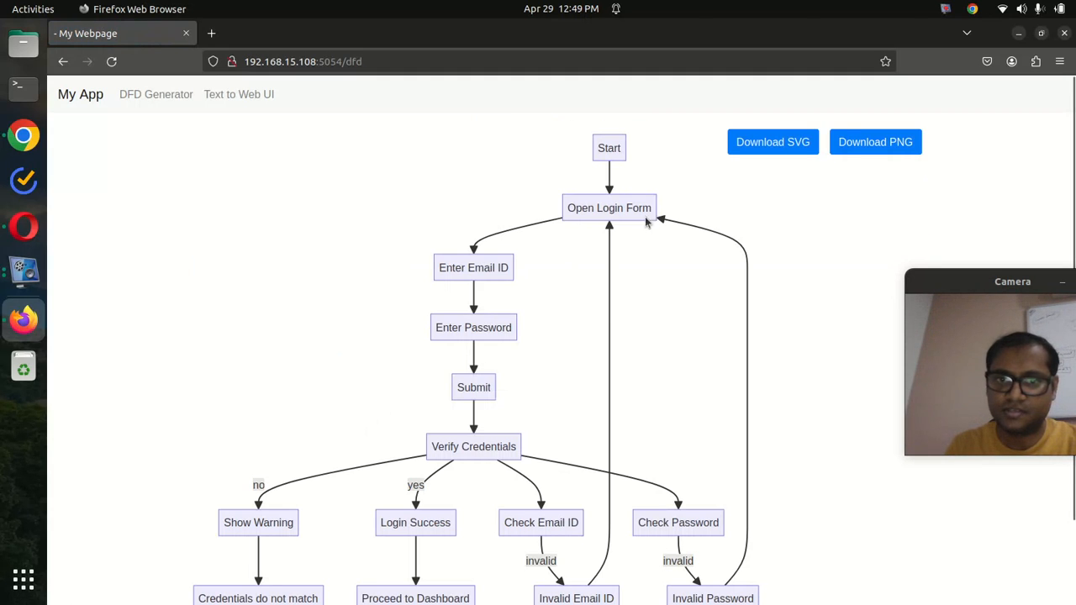
pyautogui.scroll(-3)
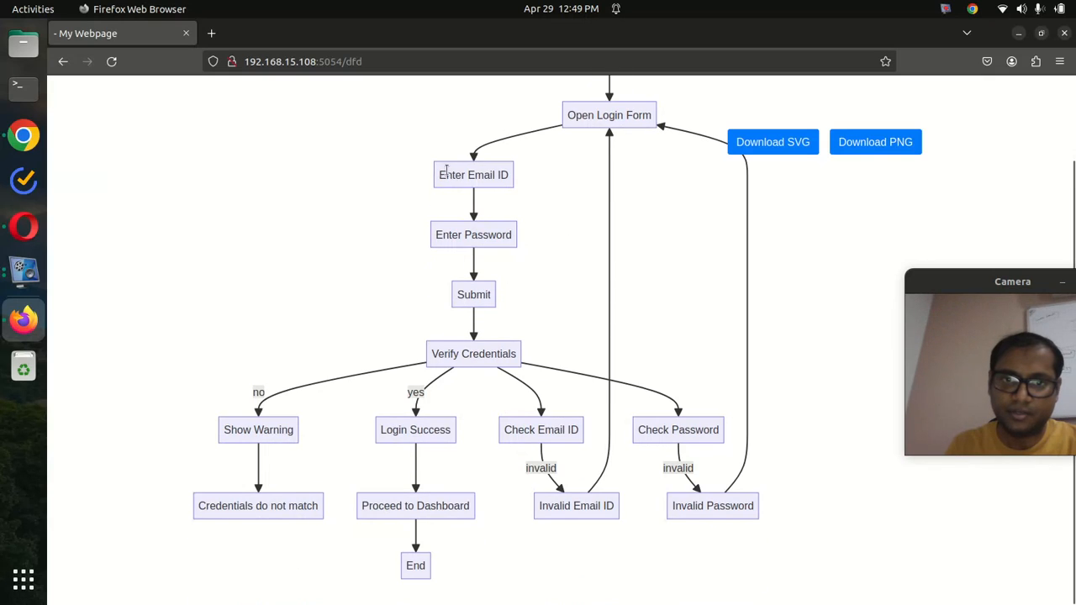
pyautogui.moveTo(494, 368)
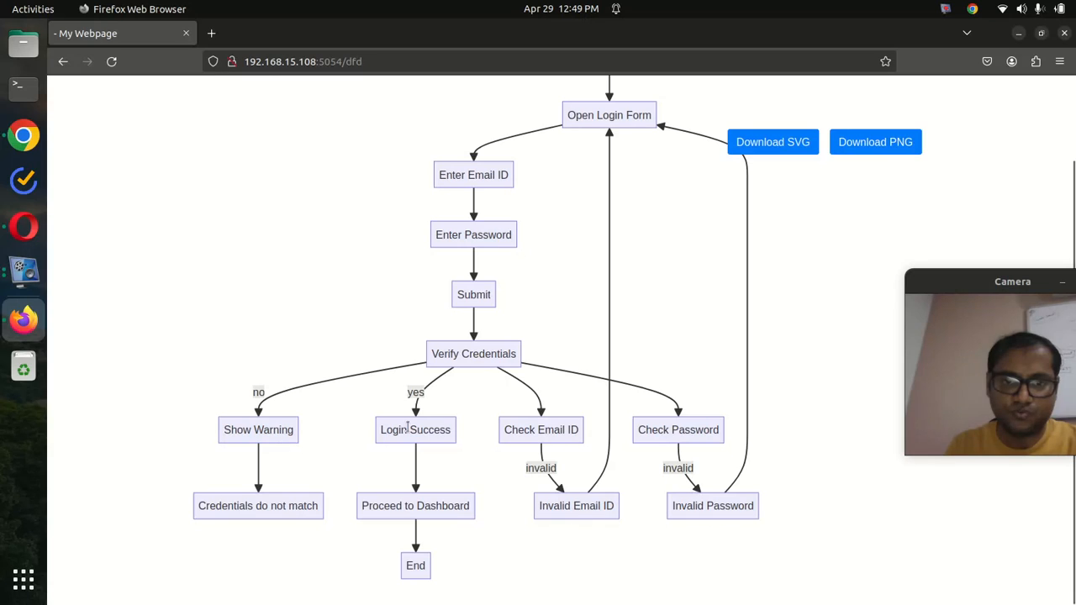
pyautogui.moveTo(433, 385)
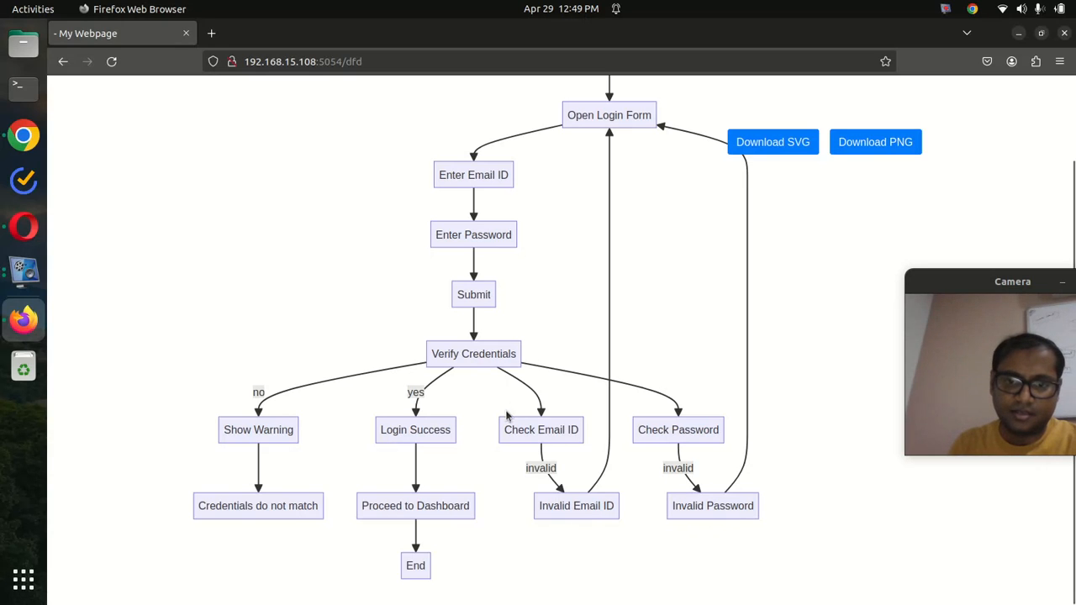
pyautogui.moveTo(723, 464)
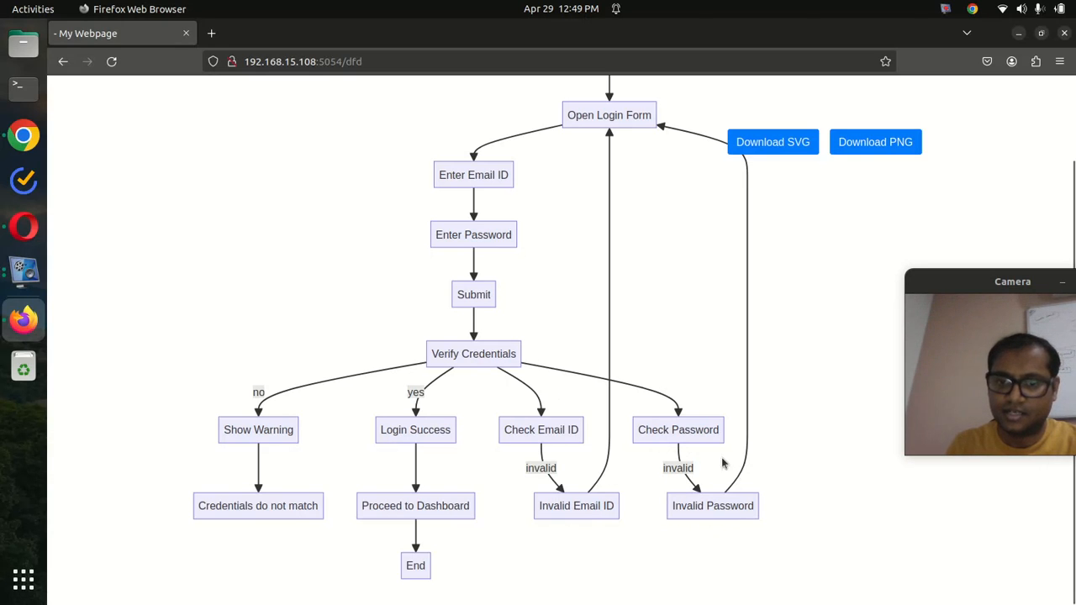
pyautogui.moveTo(505, 459)
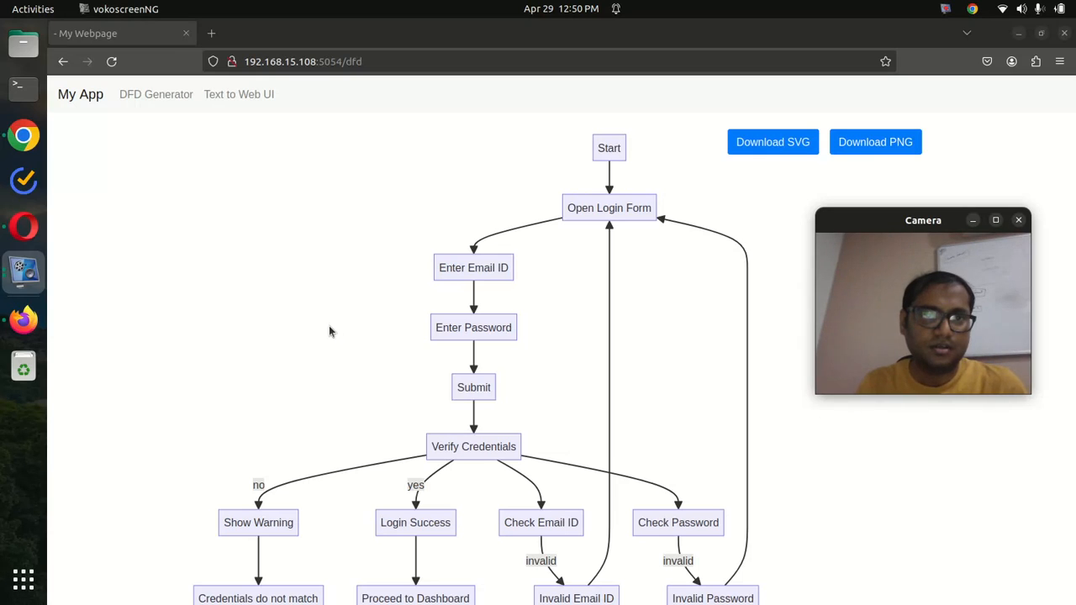
pyautogui.moveTo(343, 321)
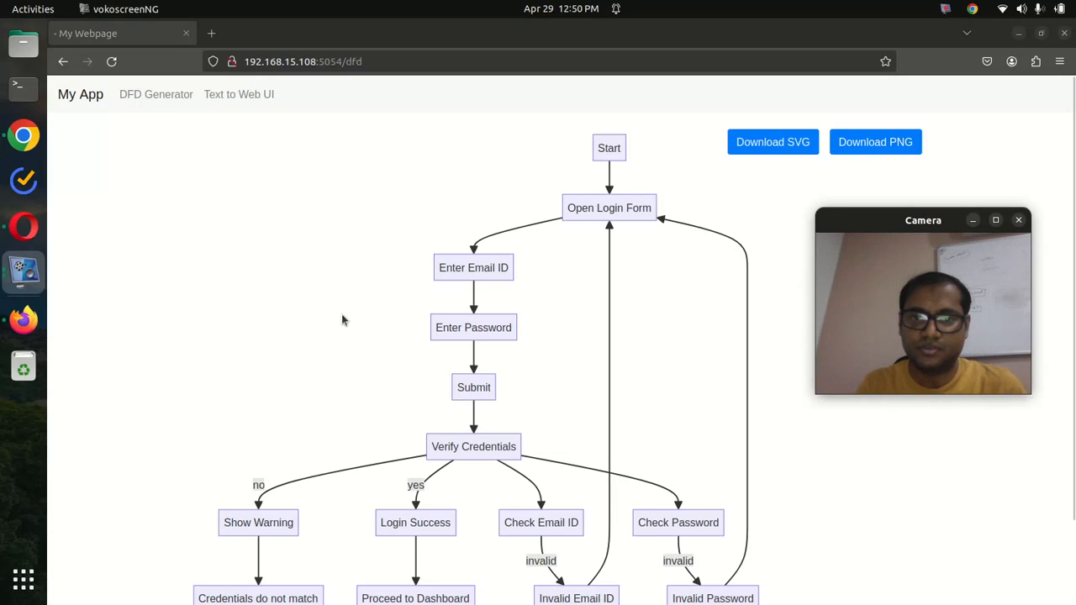
pyautogui.moveTo(565, 303)
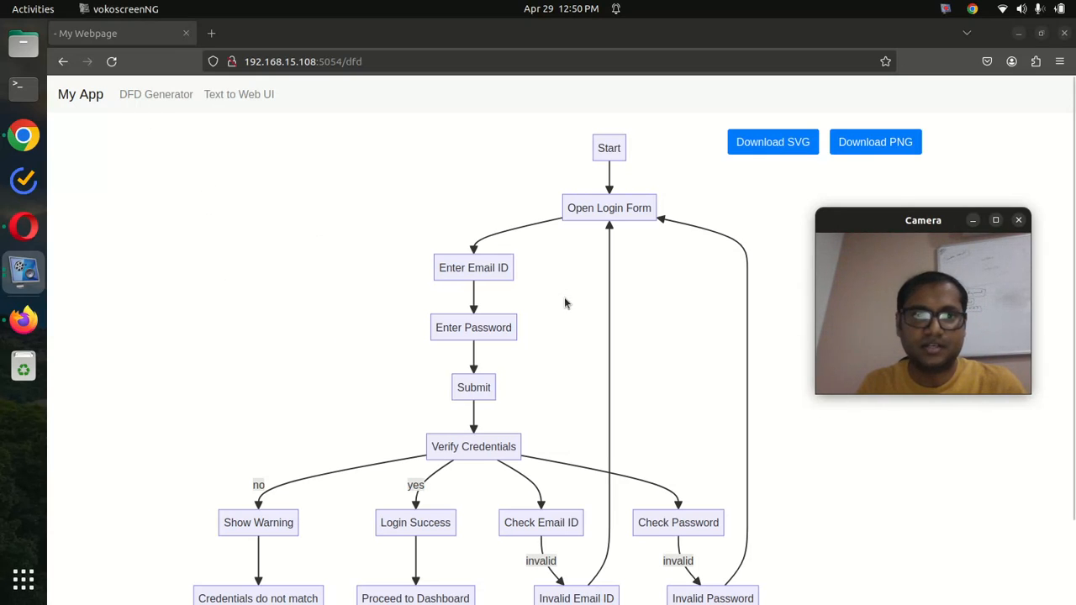
pyautogui.moveTo(763, 290)
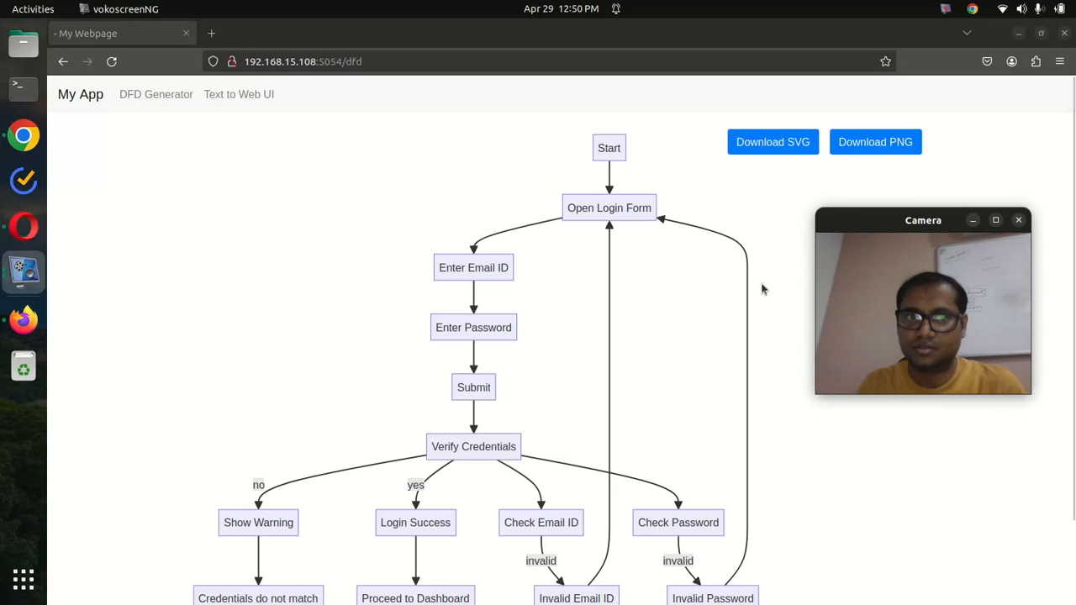